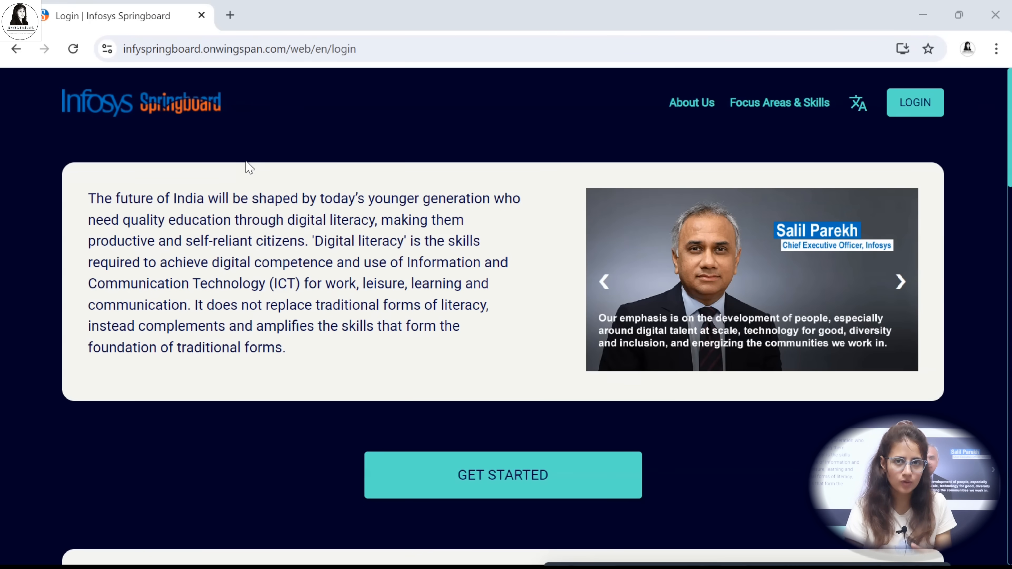
- Go to the sign-in page and start registering as a new user
click(914, 101)
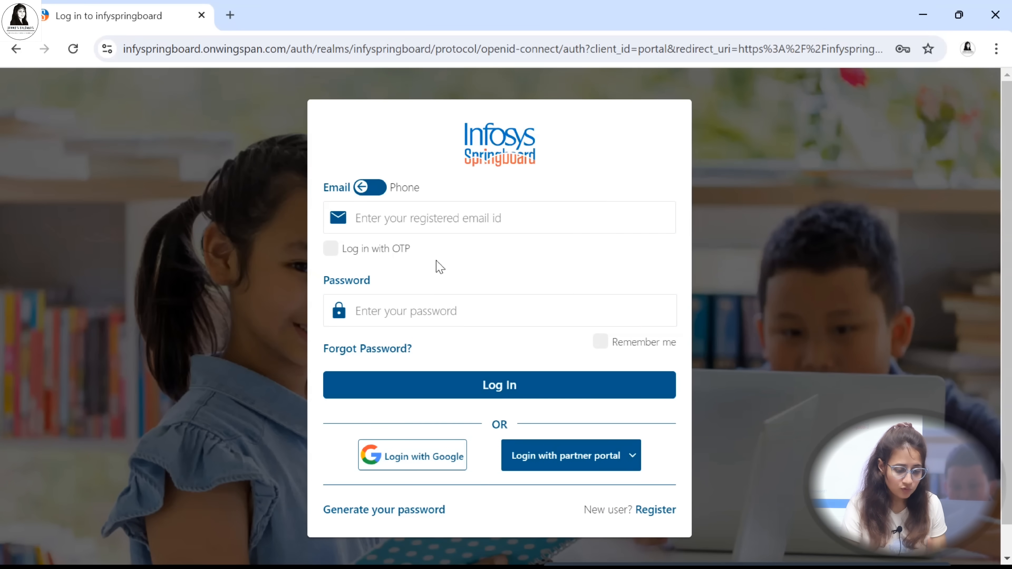
mouse_move(529, 184)
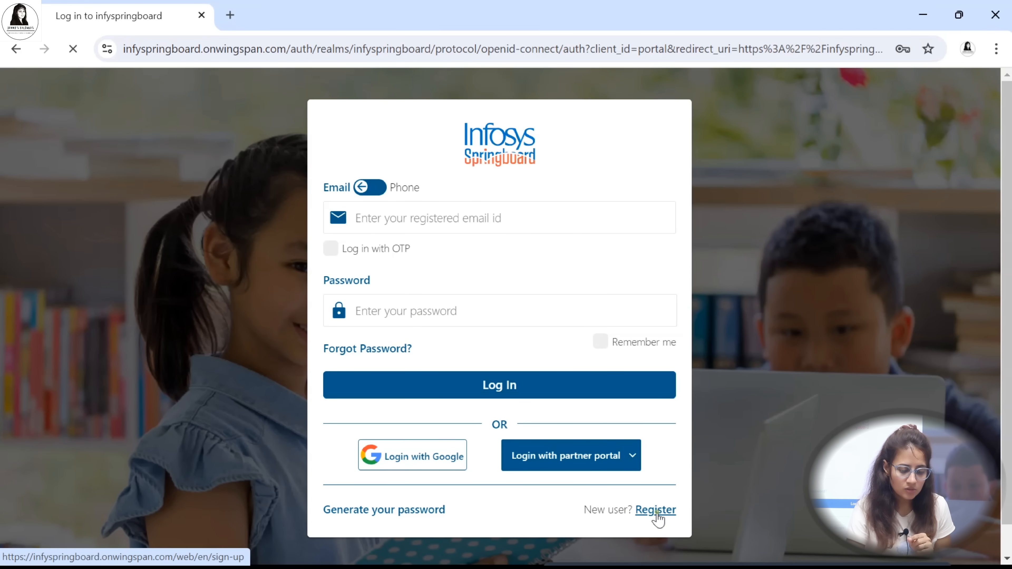
click(655, 509)
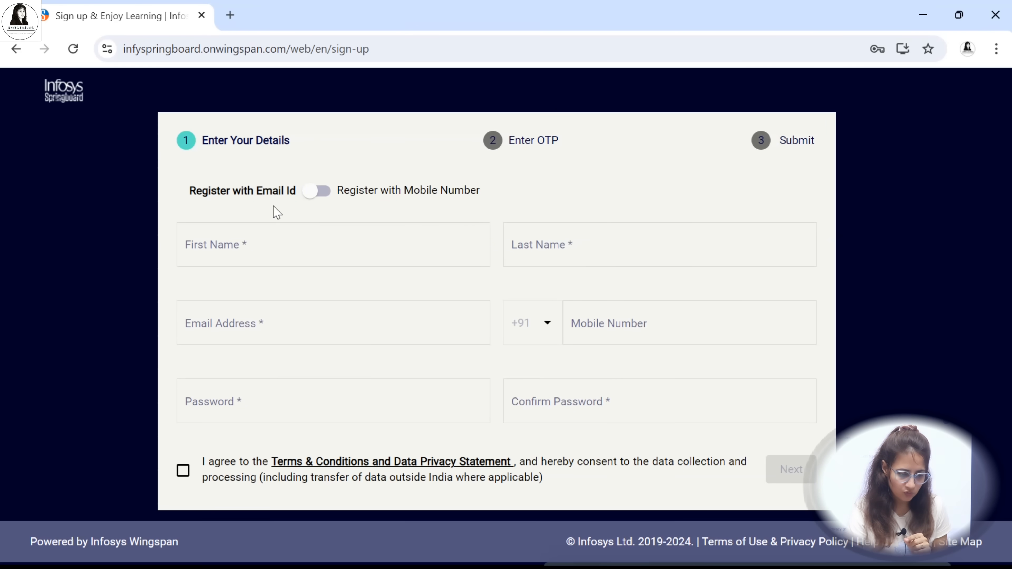
mouse_move(485, 475)
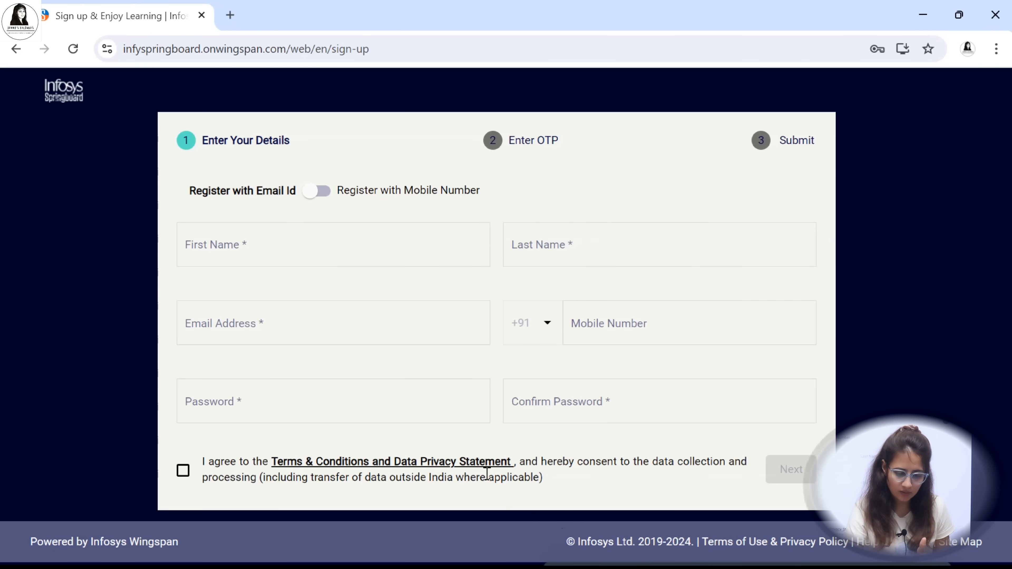
mouse_move(771, 465)
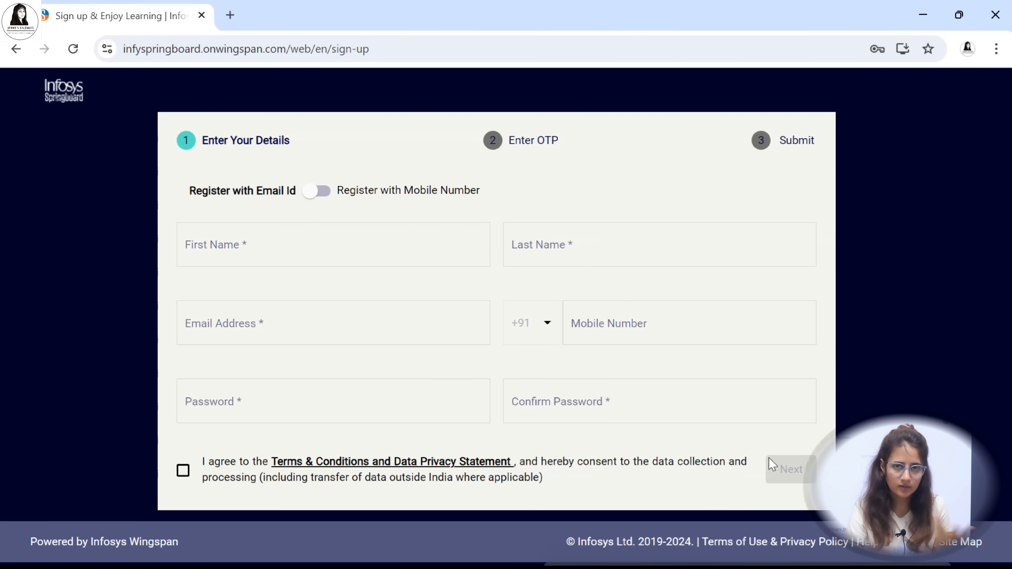
mouse_move(991, 286)
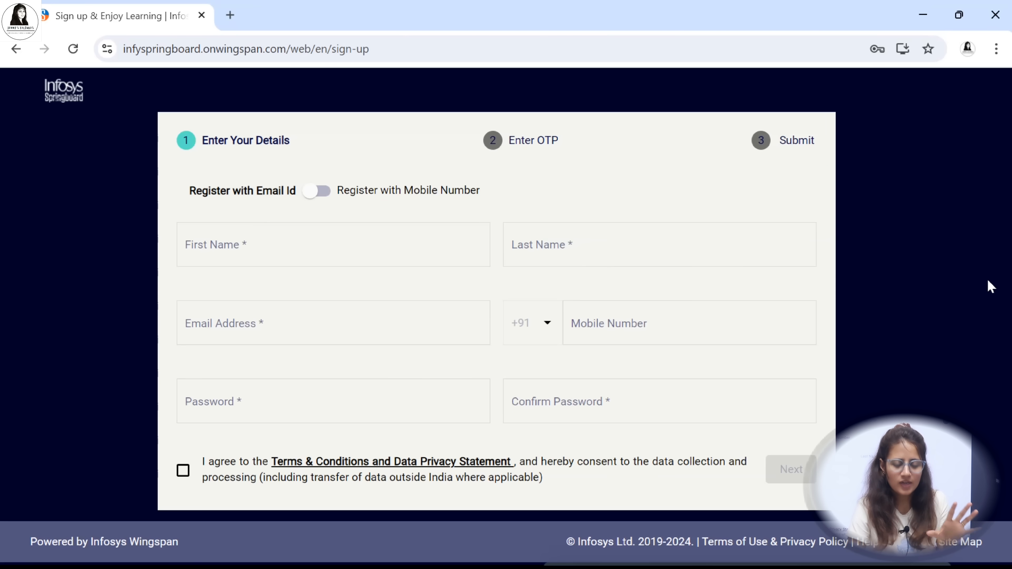
mouse_move(14, 48)
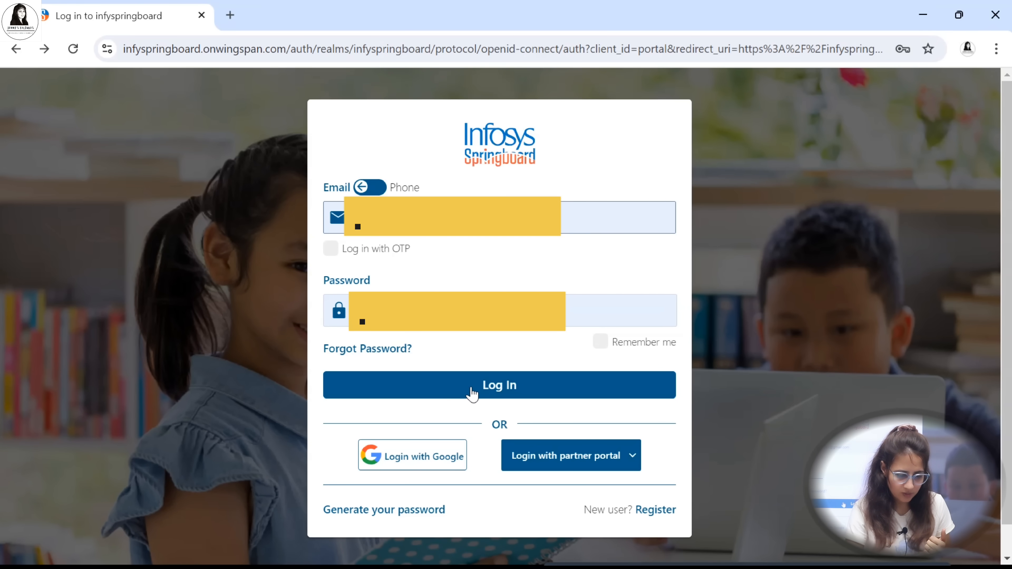
- Log in with the entered credentials and advance the banner to the internship announcement
click(499, 385)
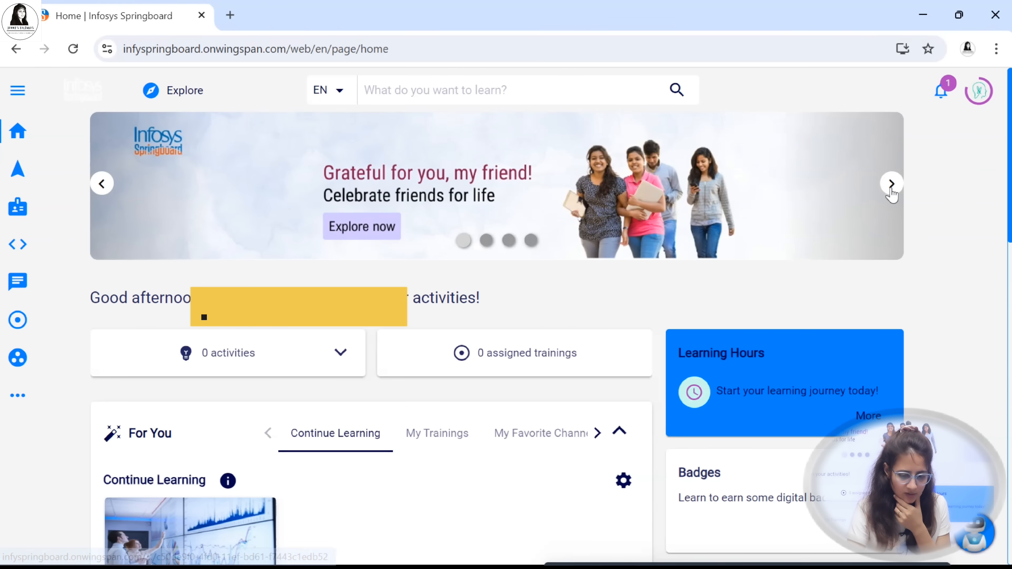
click(891, 183)
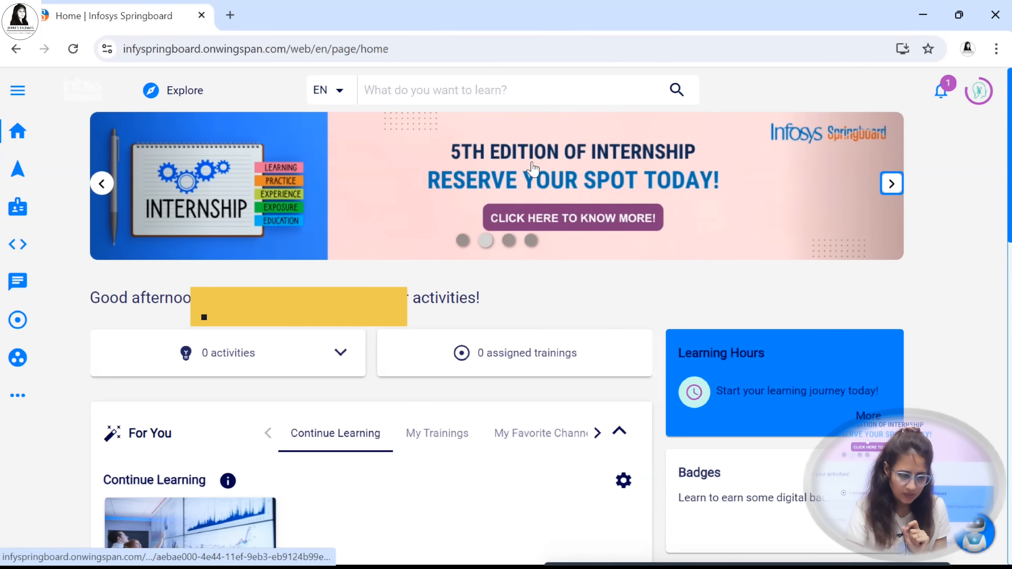
mouse_move(764, 196)
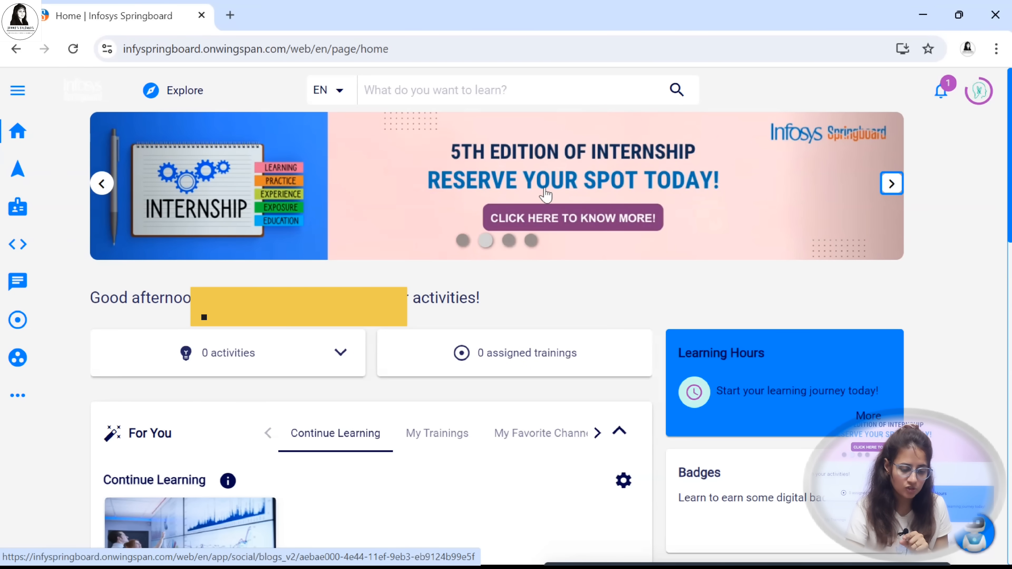
- Read the 5th Edition of Internship blog post, highlighting who is eligible to apply
click(572, 218)
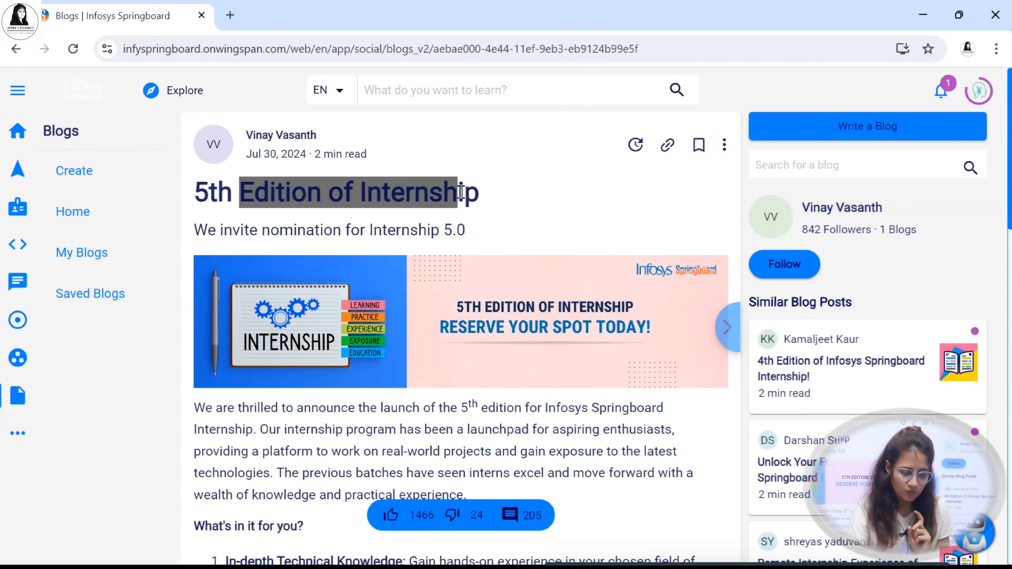
scroll(down, 3)
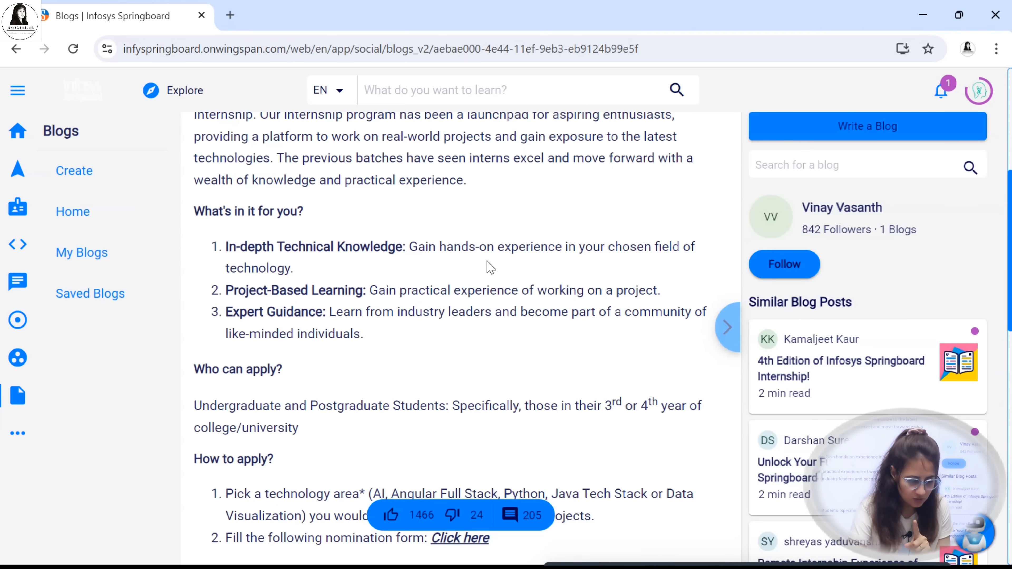
scroll(down, 3)
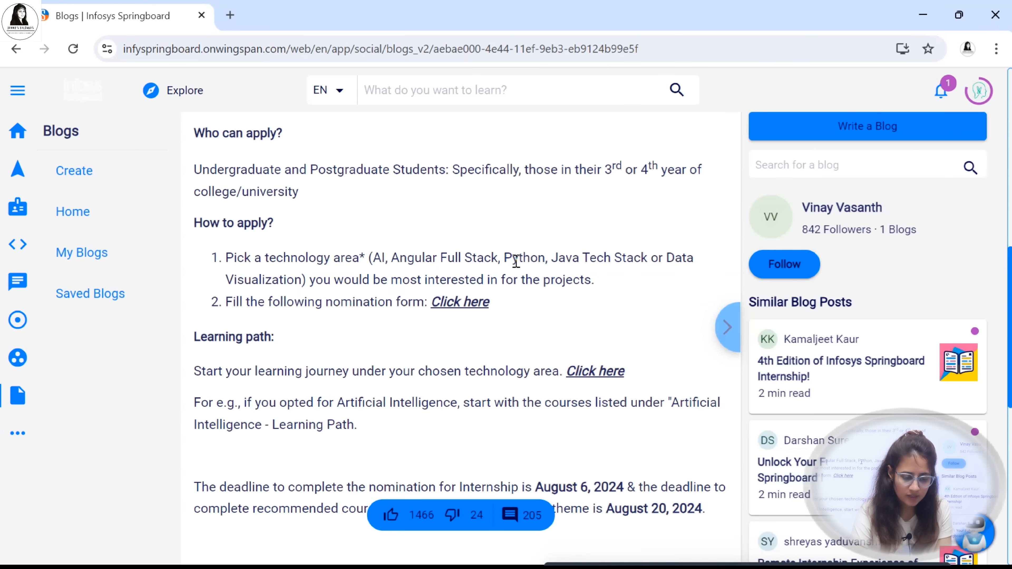
mouse_move(350, 278)
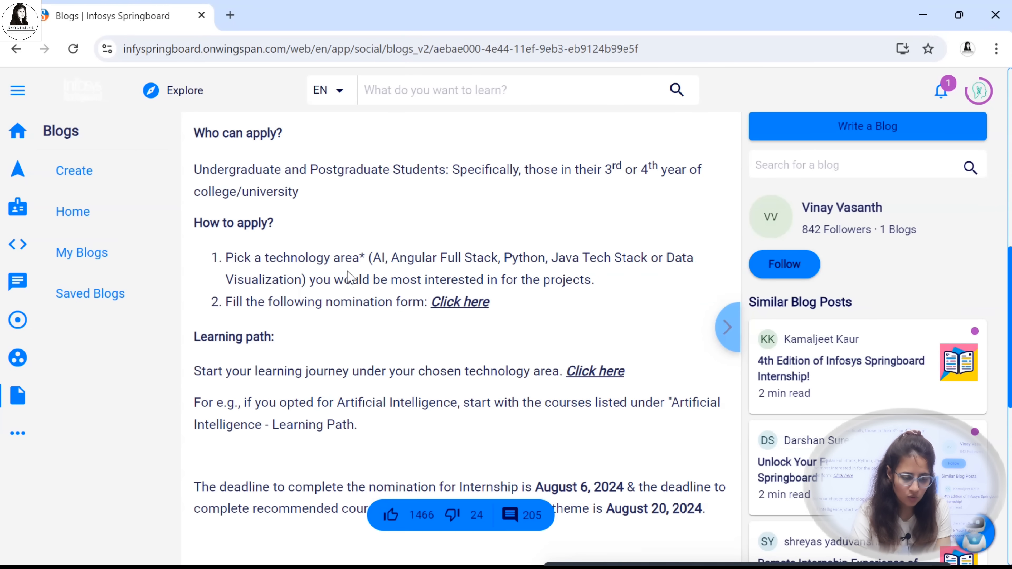
mouse_move(270, 285)
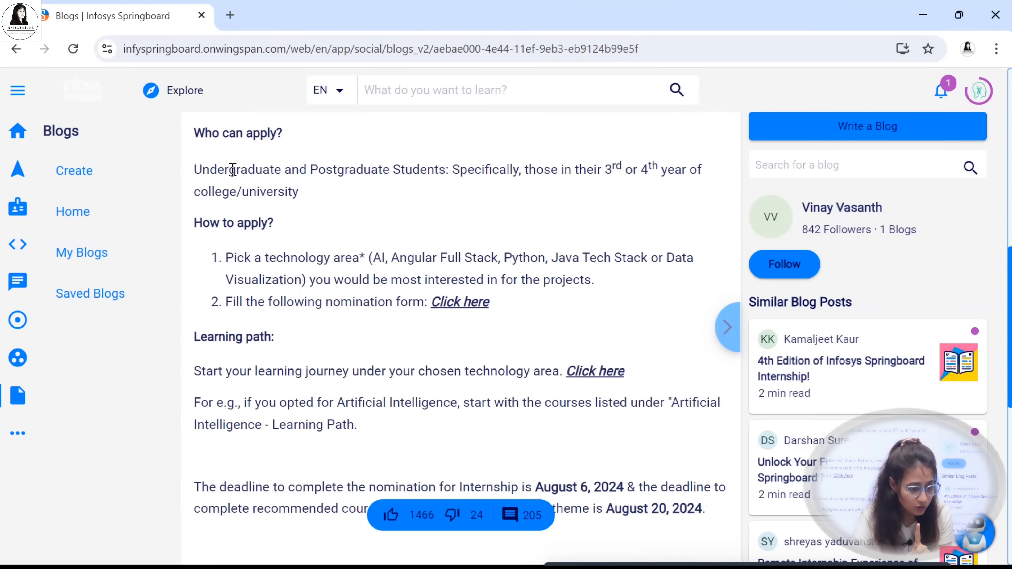
drag(345, 169, 462, 169)
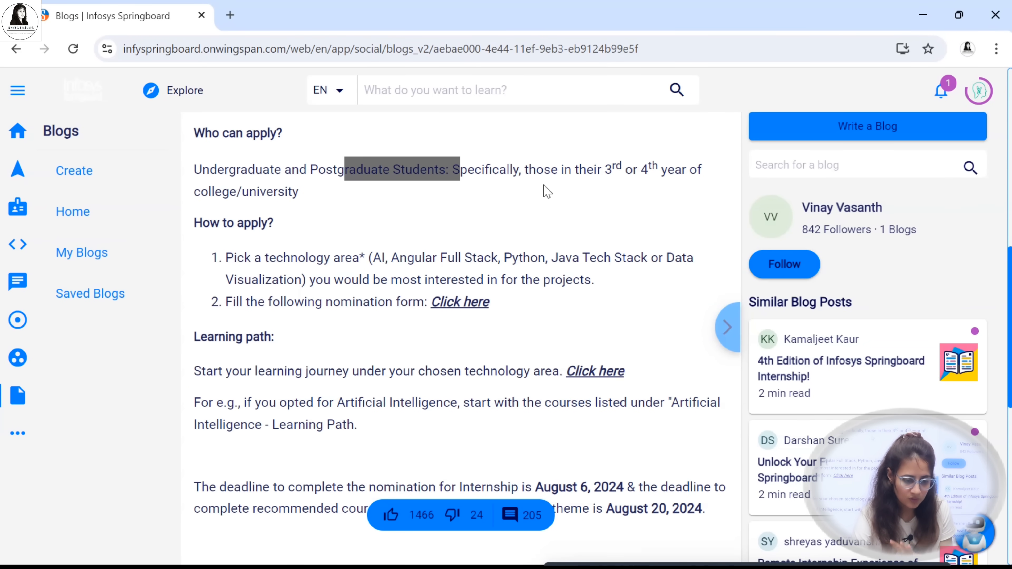
mouse_move(483, 218)
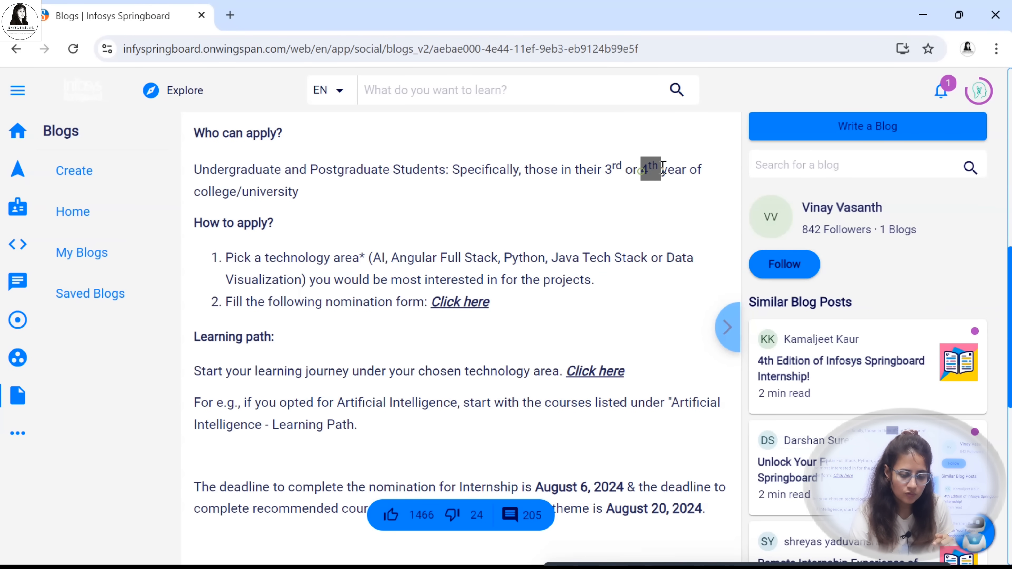
mouse_move(349, 205)
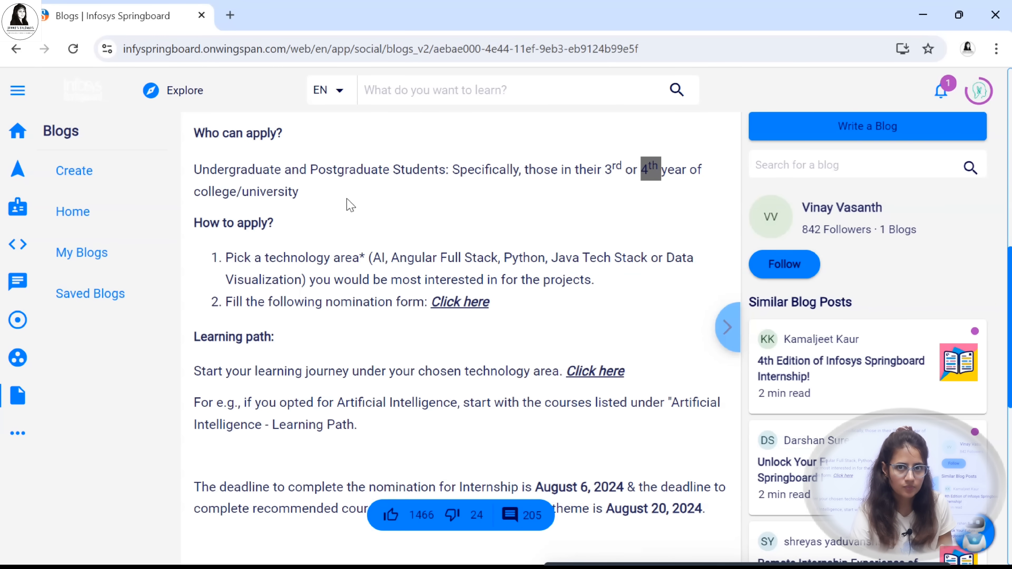
mouse_move(278, 188)
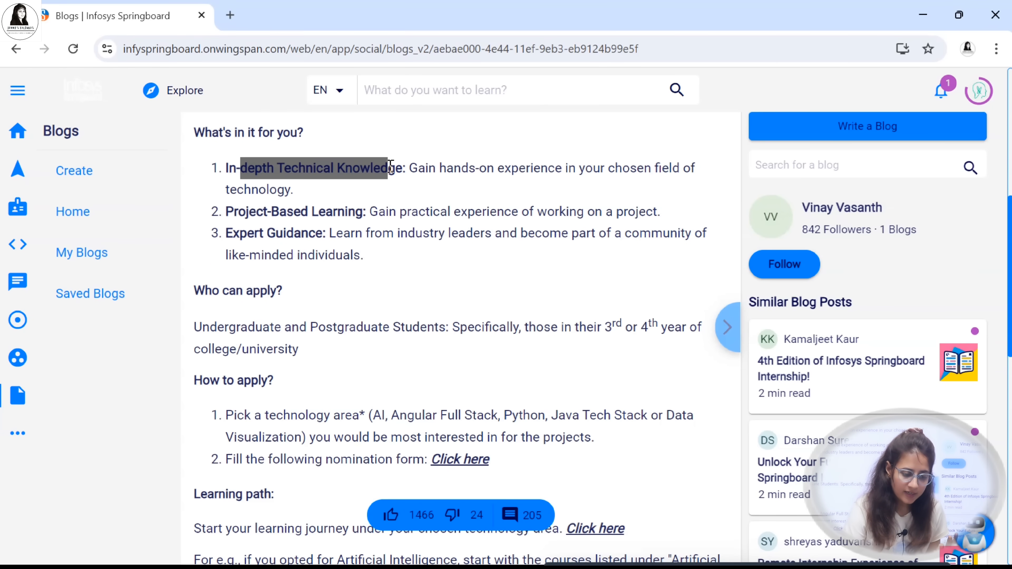
mouse_move(586, 175)
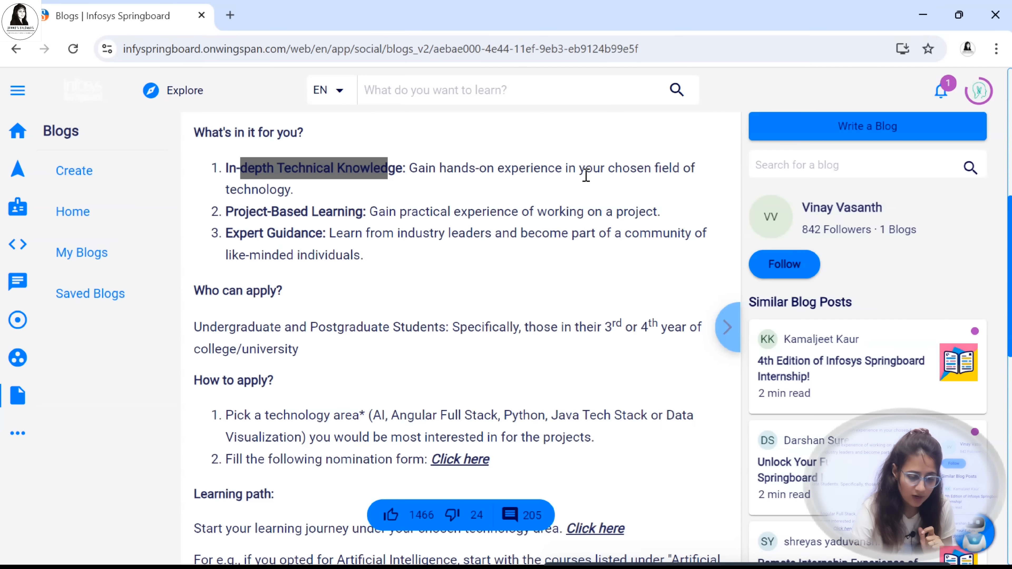
mouse_move(557, 204)
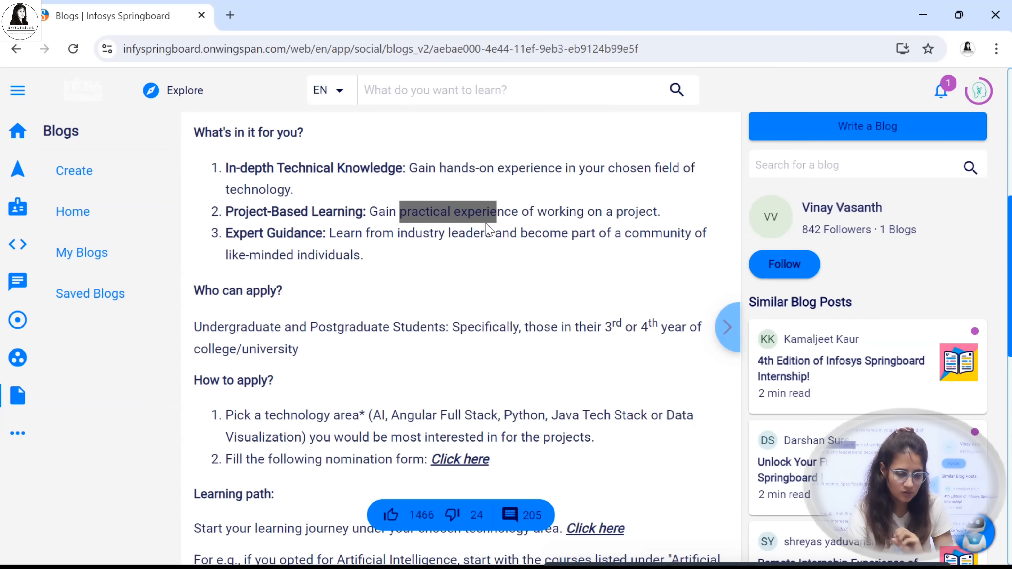
mouse_move(492, 267)
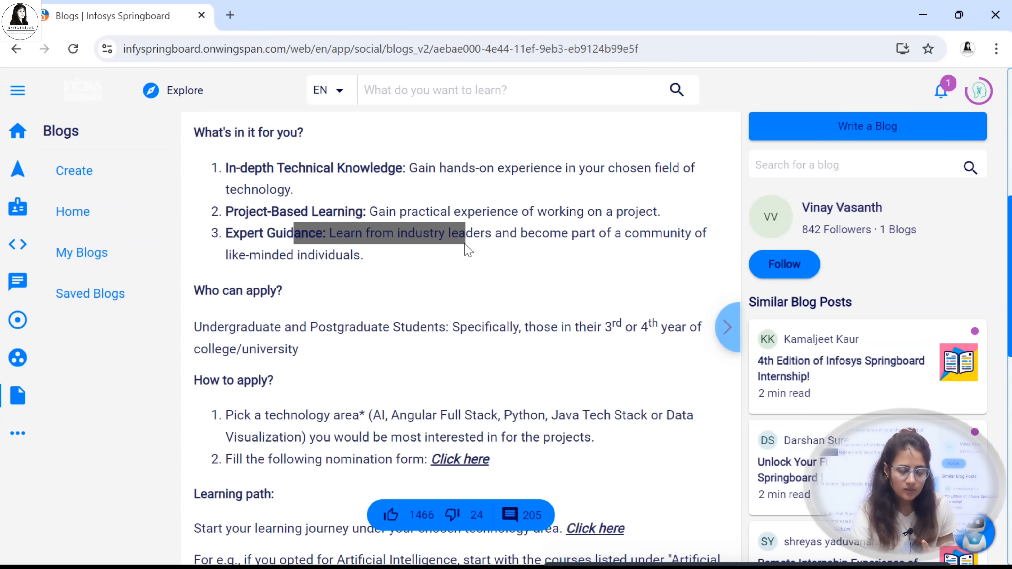
scroll(down, 3)
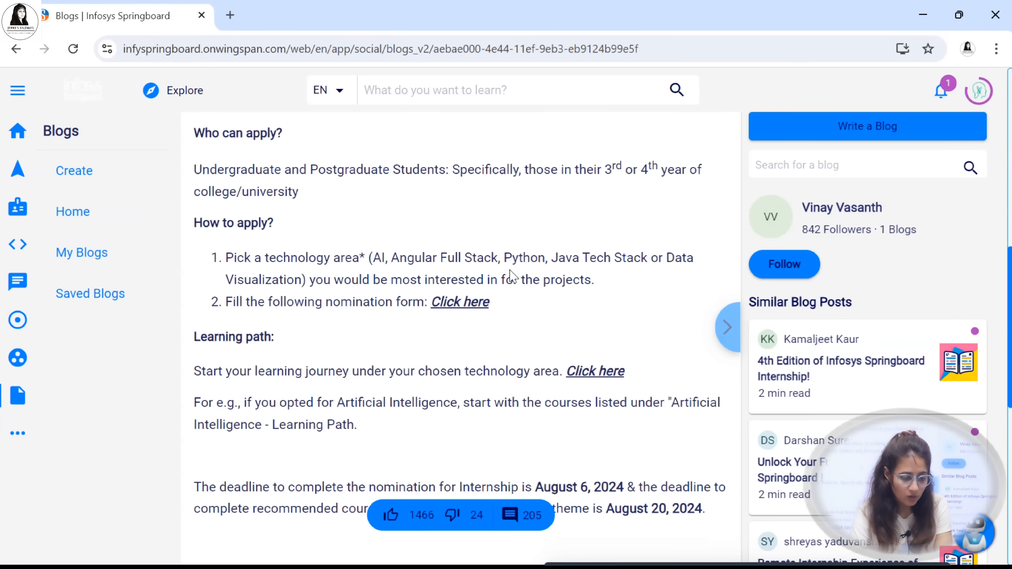
- Follow the 'Click here' link to the internship nomination form in a new tab
scroll(down, 3)
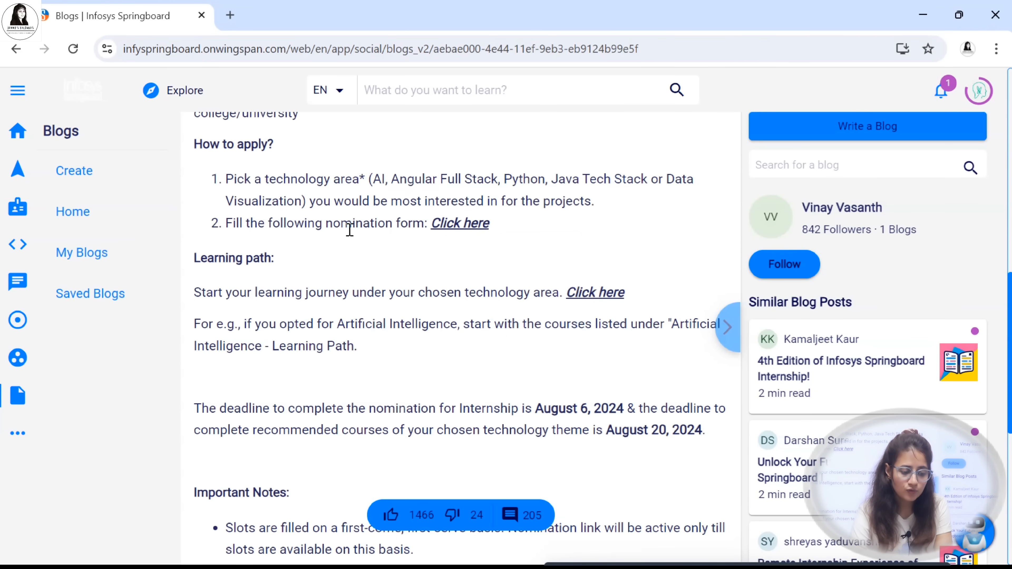
mouse_move(445, 240)
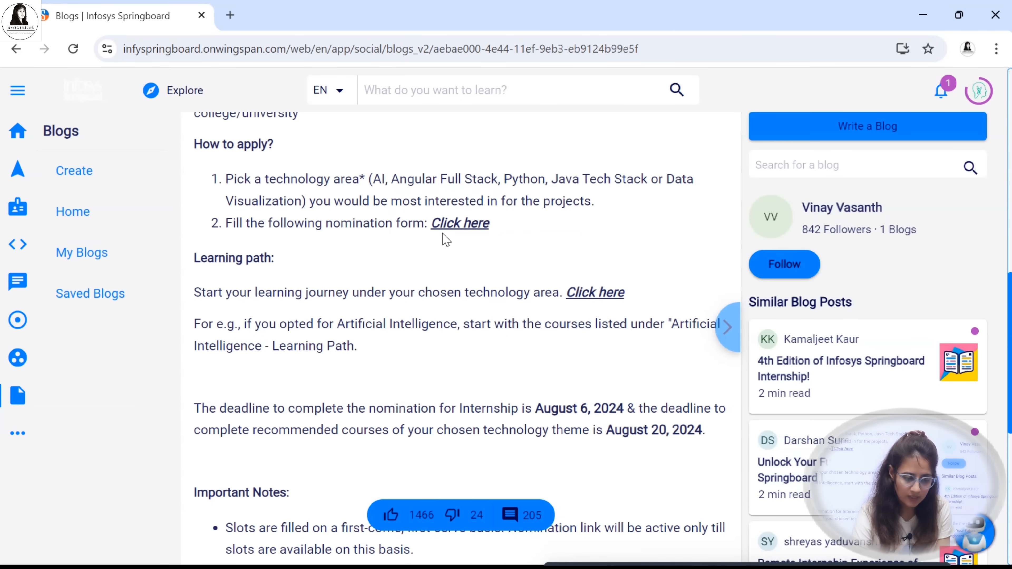
click(460, 222)
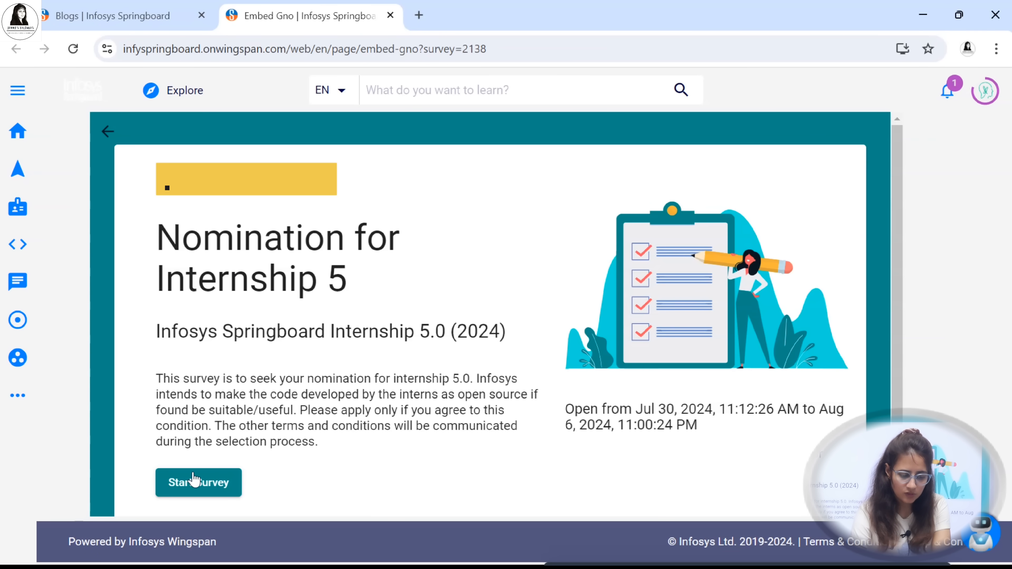
- Accept the privacy agreement and read down the survey to the technology stack question
click(198, 483)
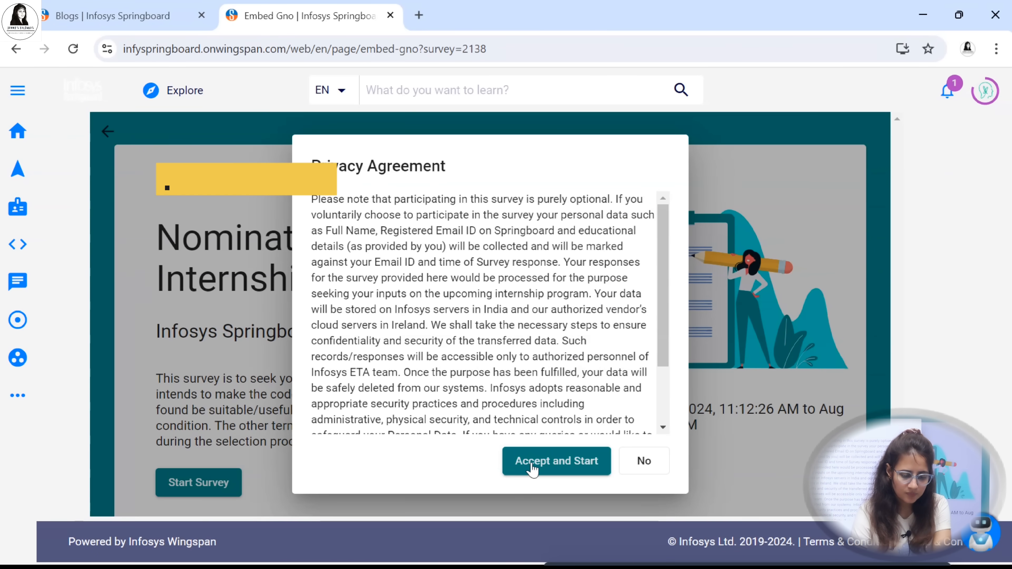
click(555, 460)
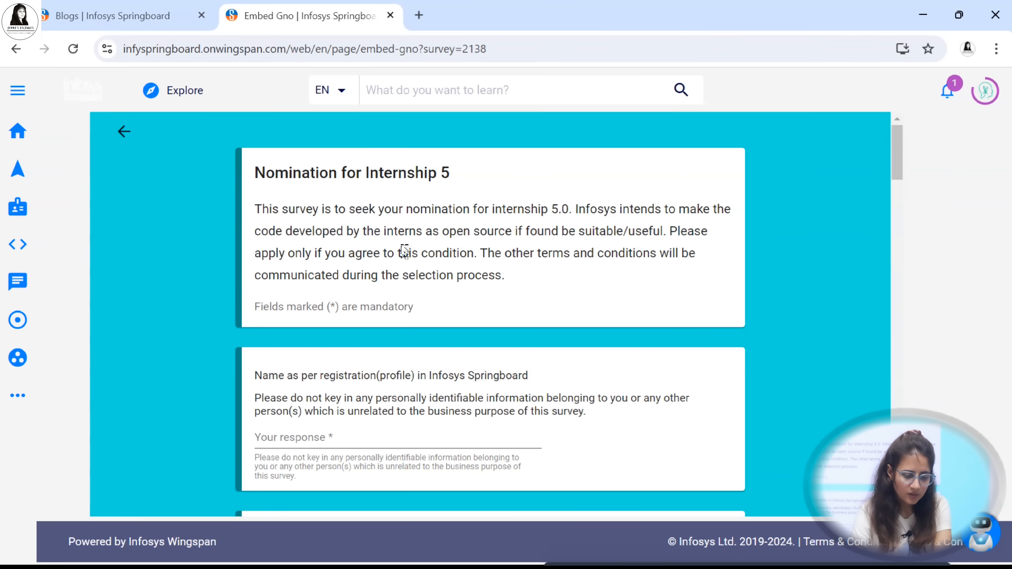
scroll(down, 3)
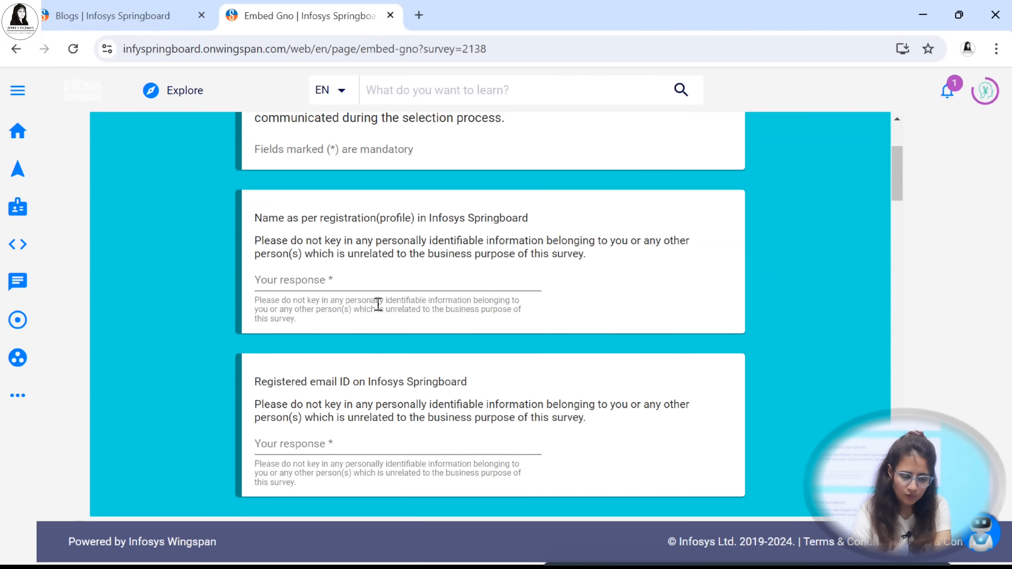
scroll(down, 3)
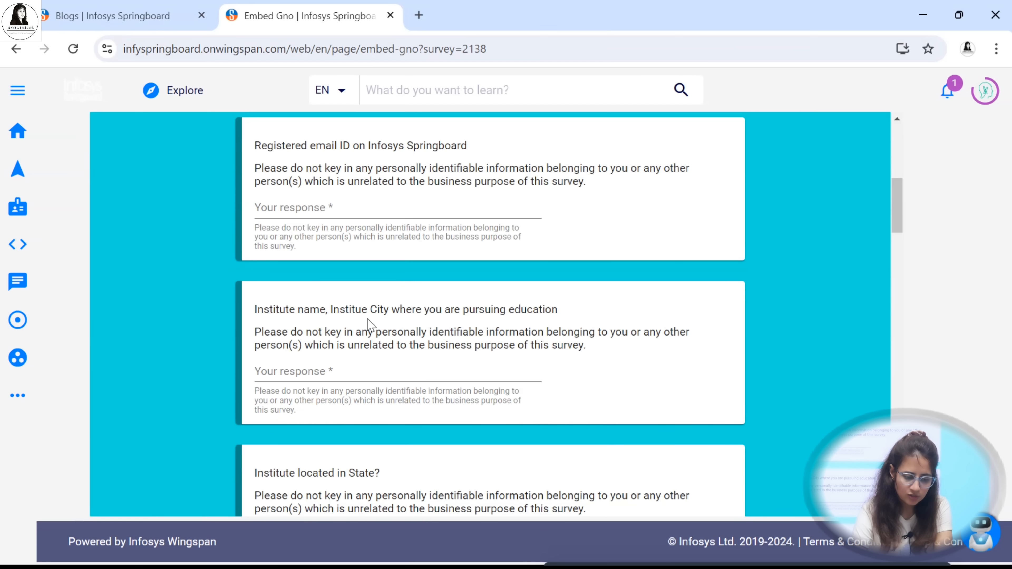
scroll(down, 3)
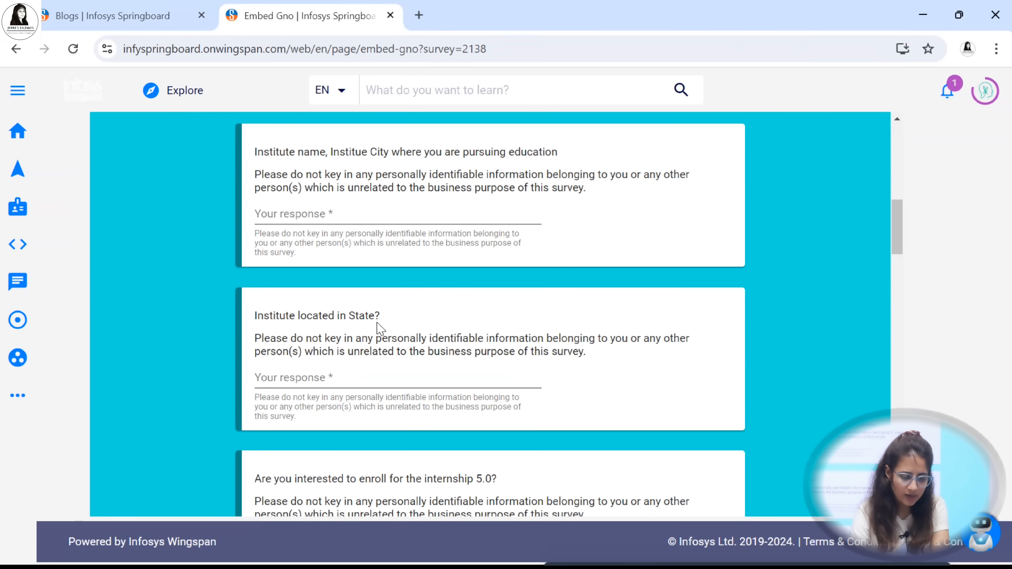
scroll(down, 3)
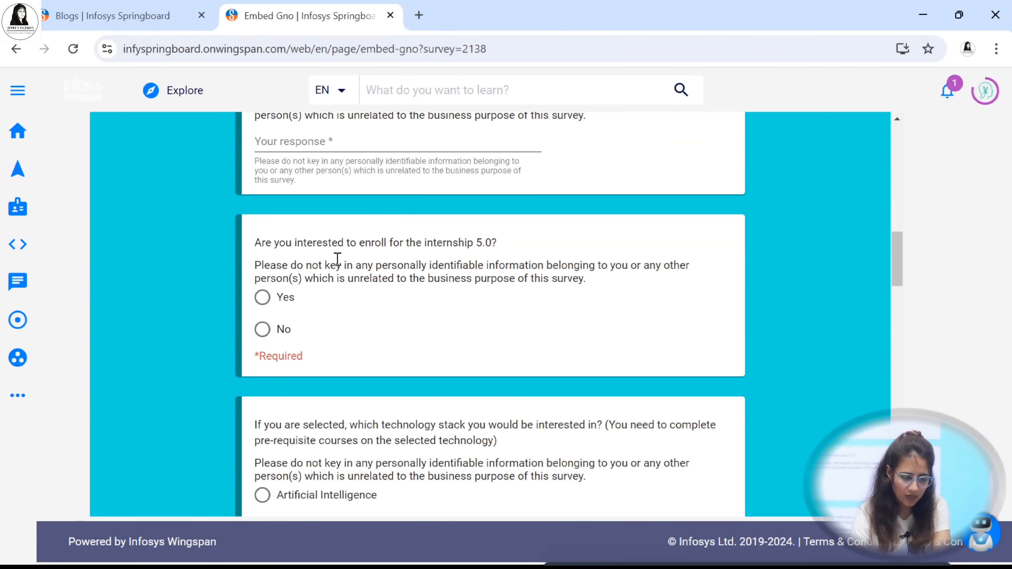
scroll(down, 3)
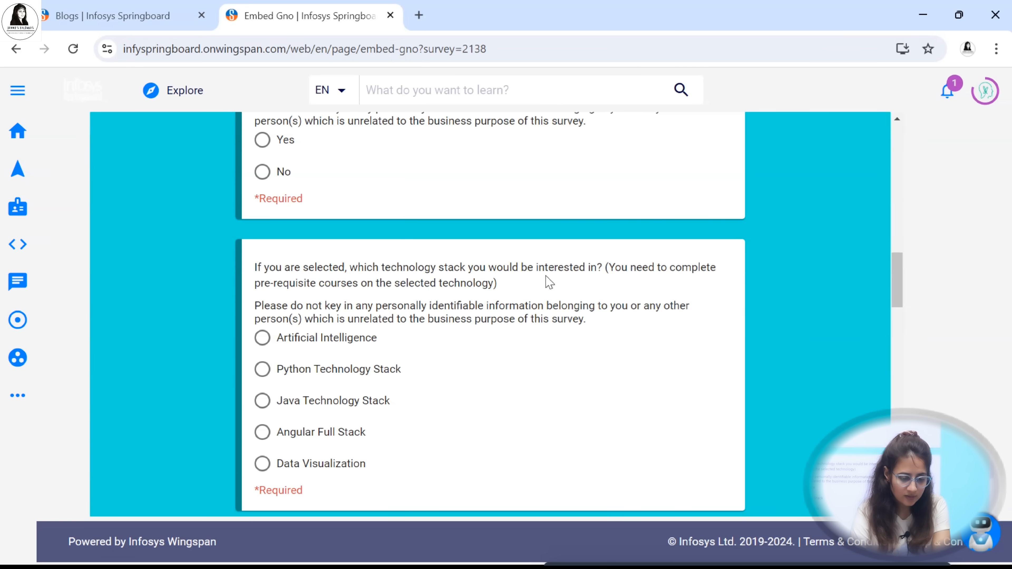
mouse_move(509, 298)
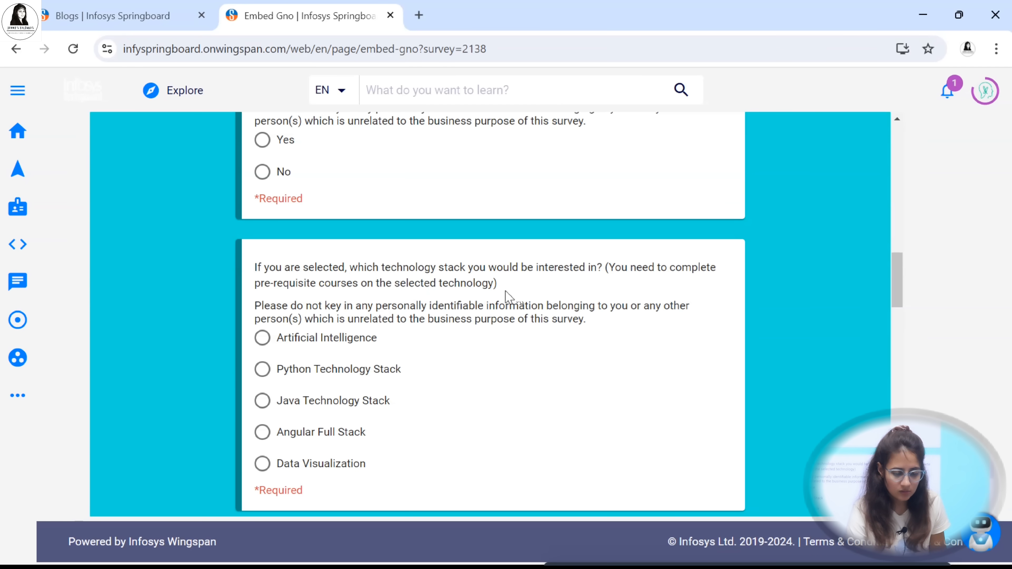
- Try Artificial Intelligence, Python and Java stack options, noting the pre-requisite courses remark, and reach the end of the form
scroll(down, 3)
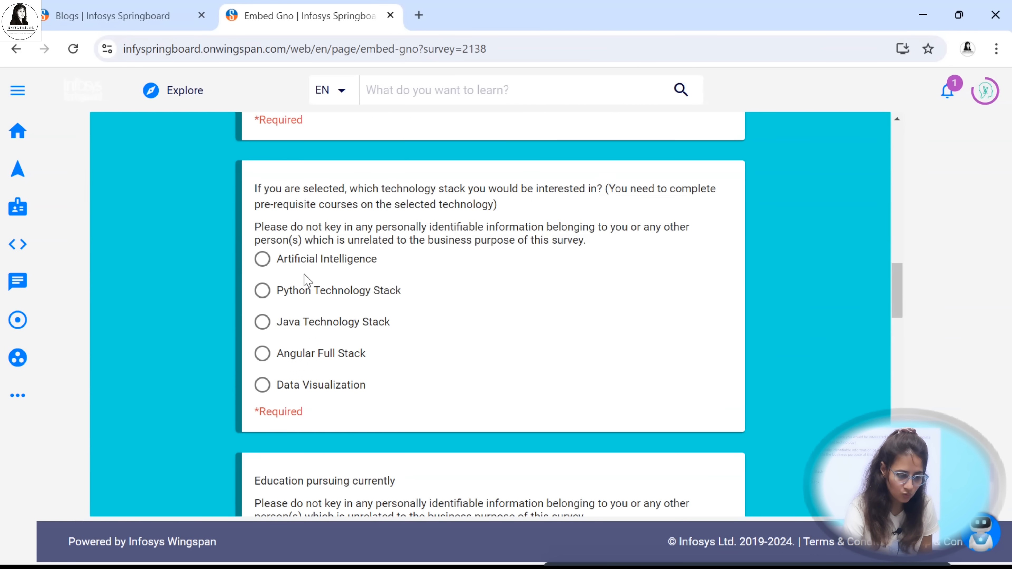
mouse_move(316, 262)
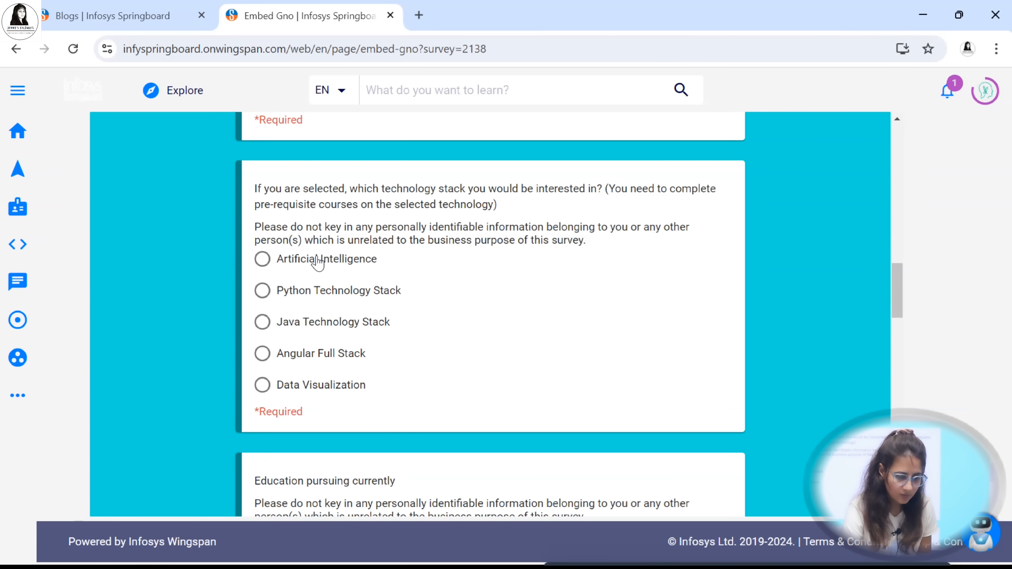
click(262, 258)
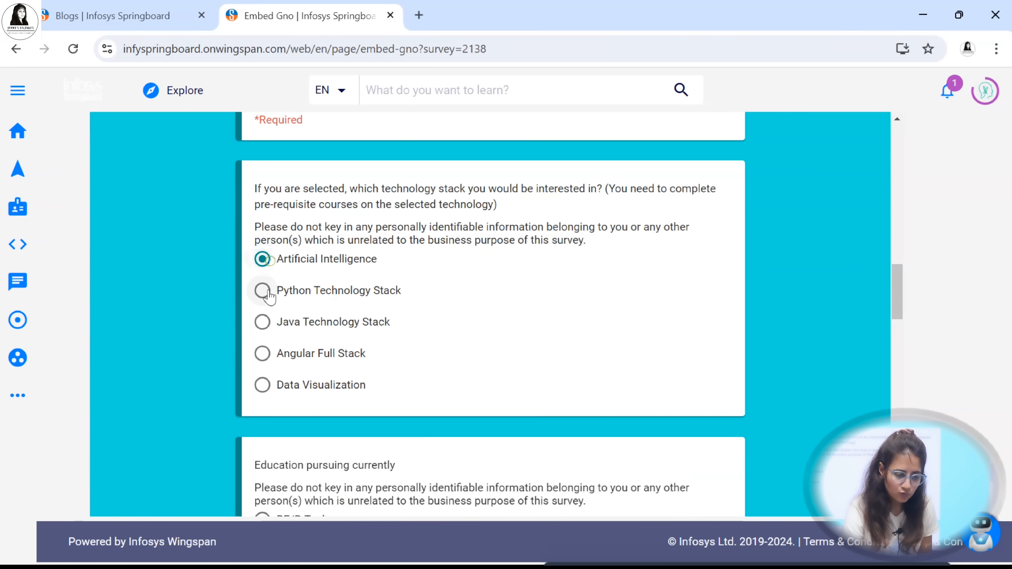
click(262, 290)
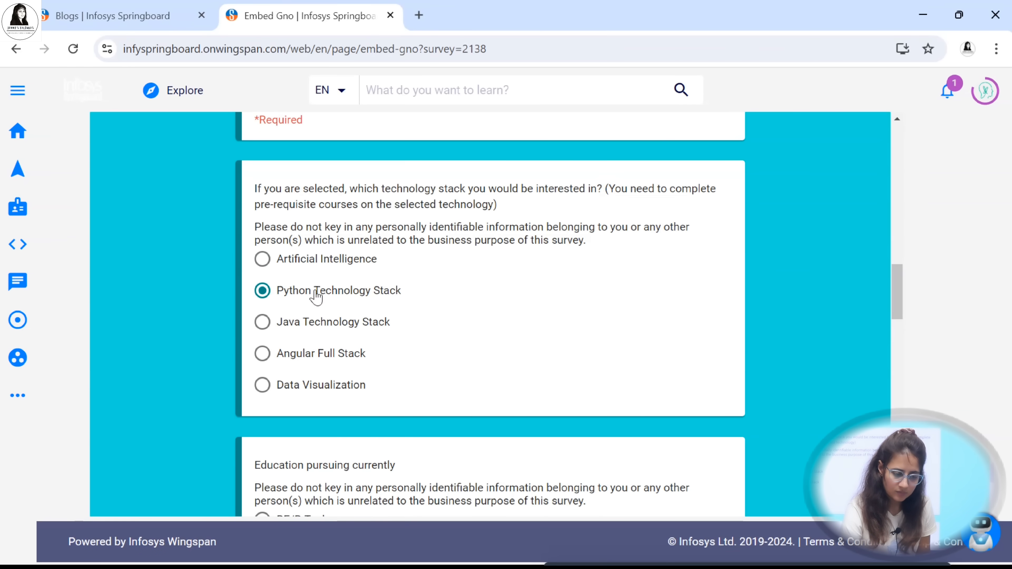
drag(621, 189, 716, 189)
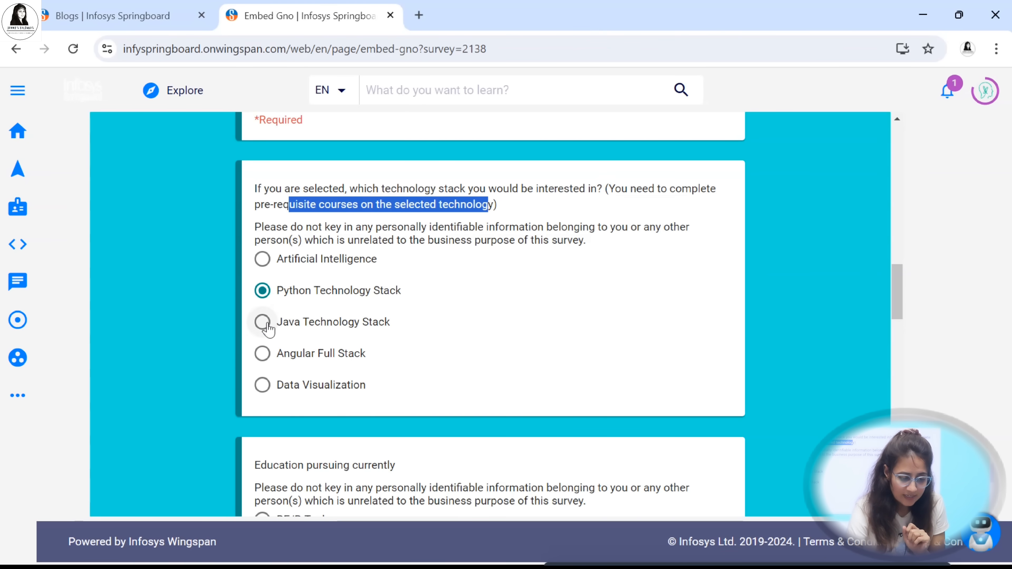
click(262, 384)
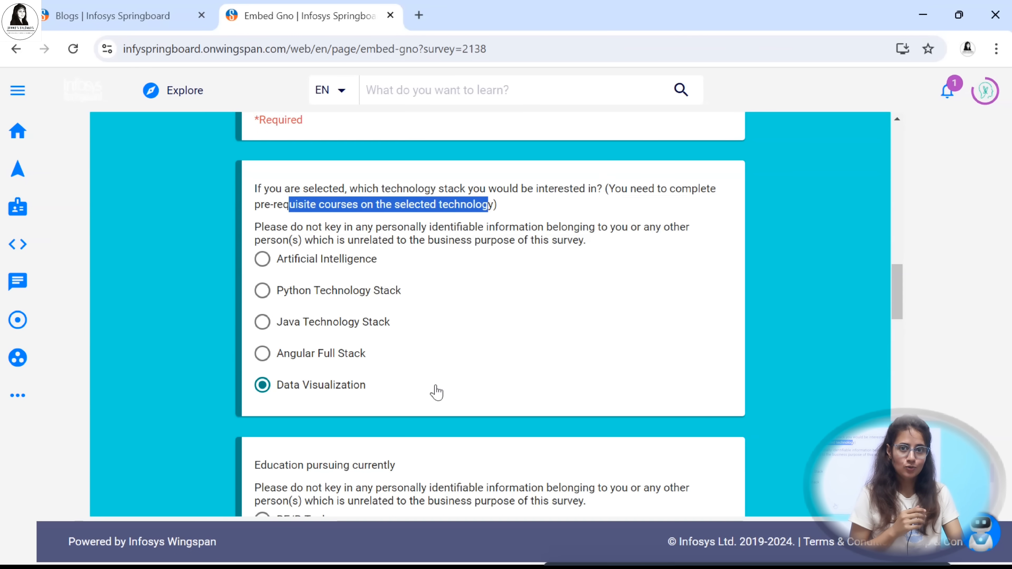
mouse_move(300, 298)
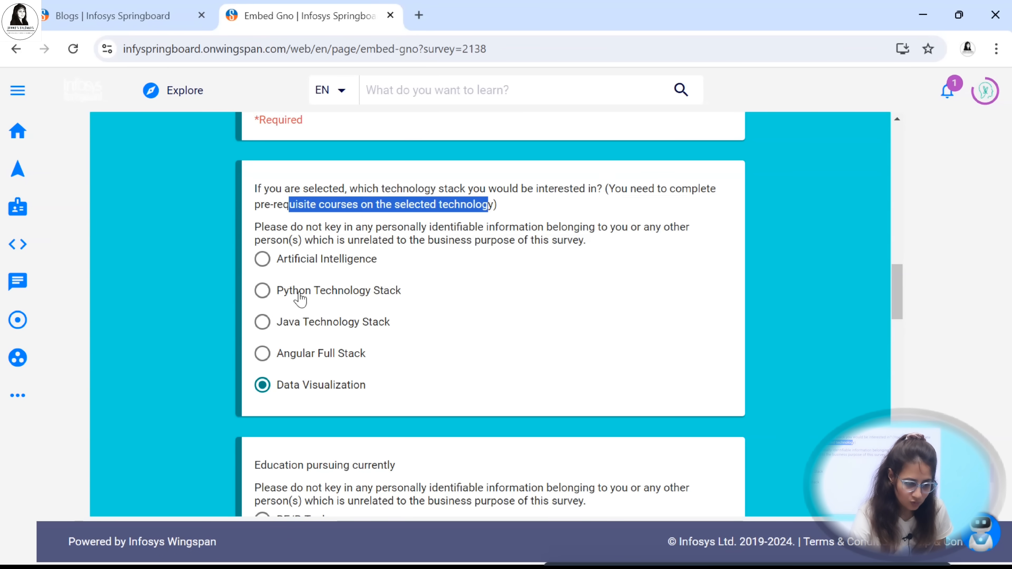
mouse_move(294, 303)
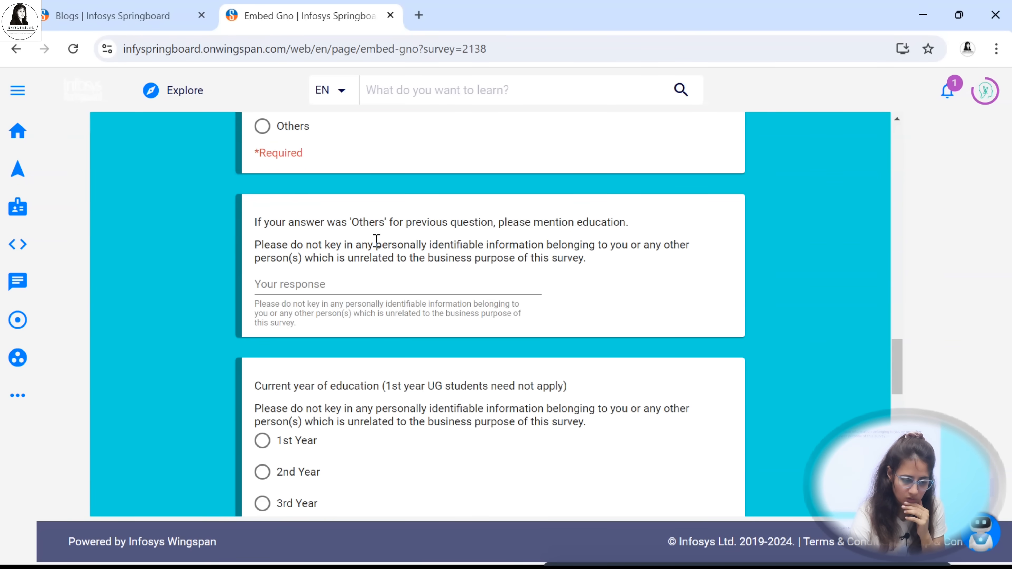
scroll(down, 3)
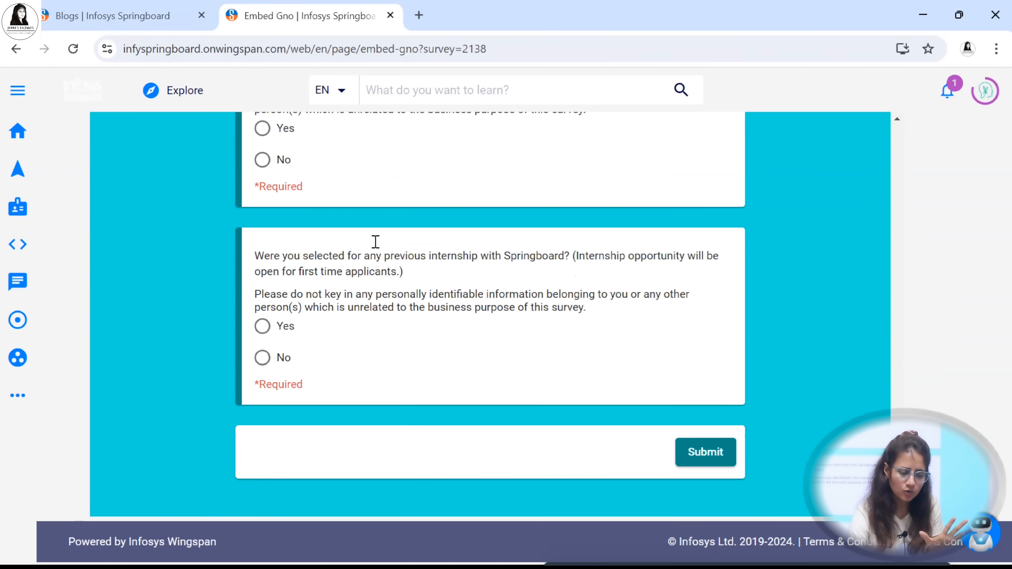
mouse_move(705, 452)
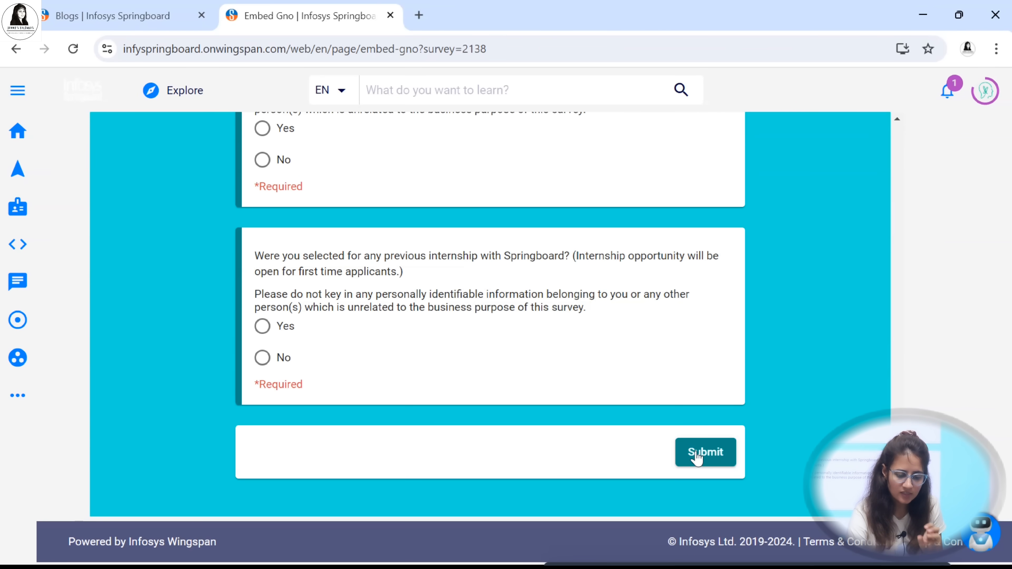
mouse_move(621, 396)
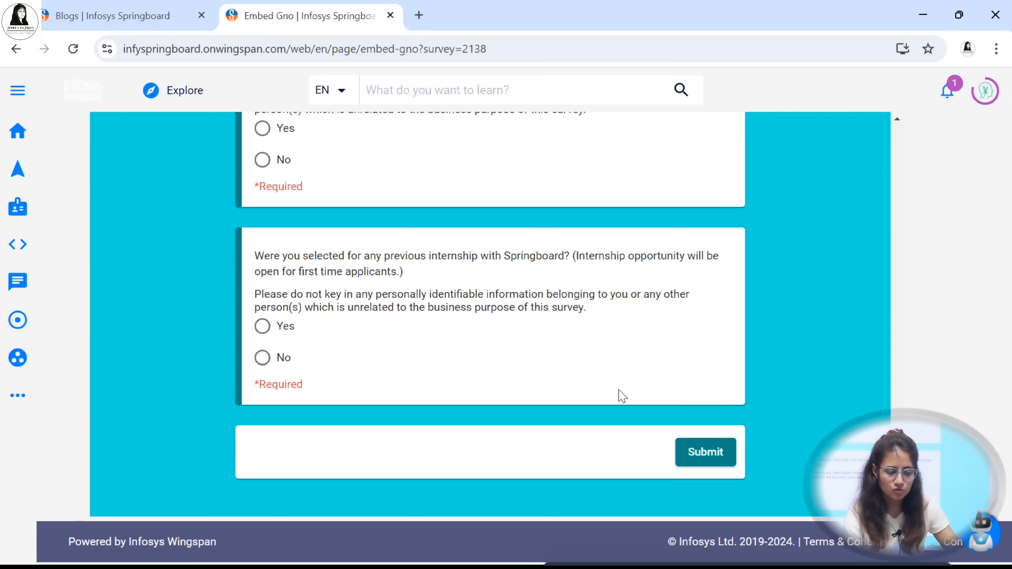
mouse_move(365, 81)
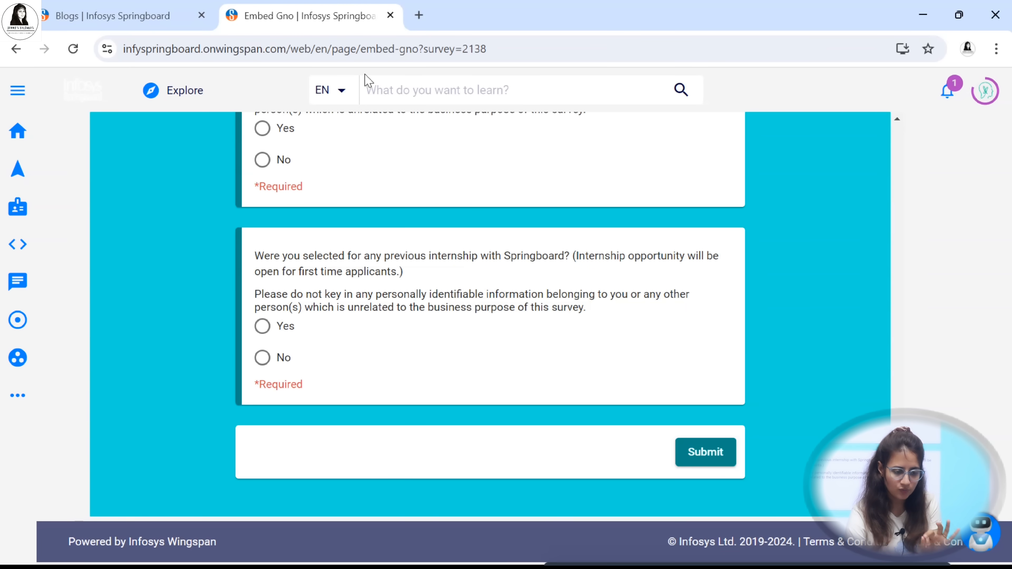
- Return to the internship blog post tab at its learning path section
click(107, 15)
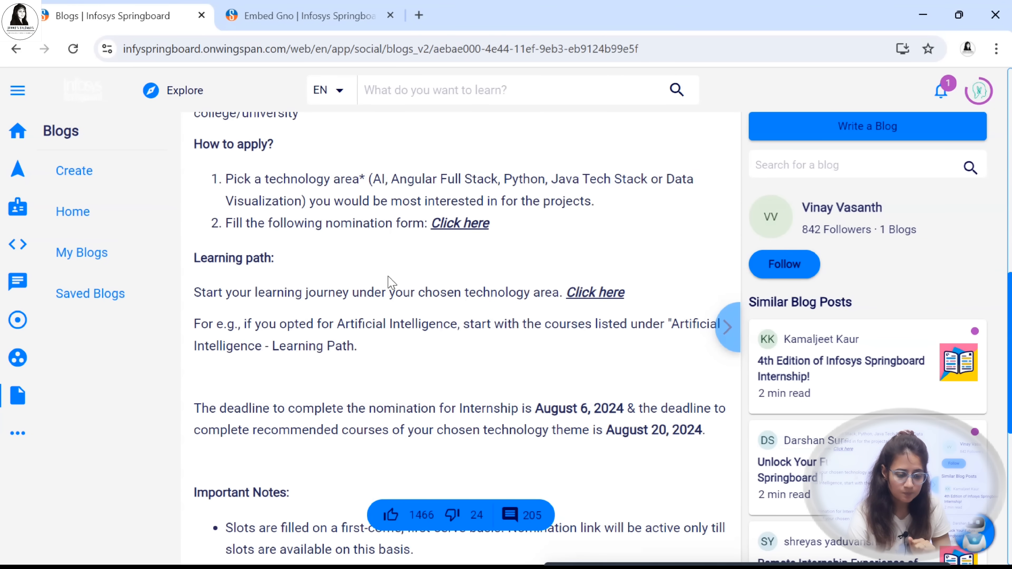
double_click(255, 258)
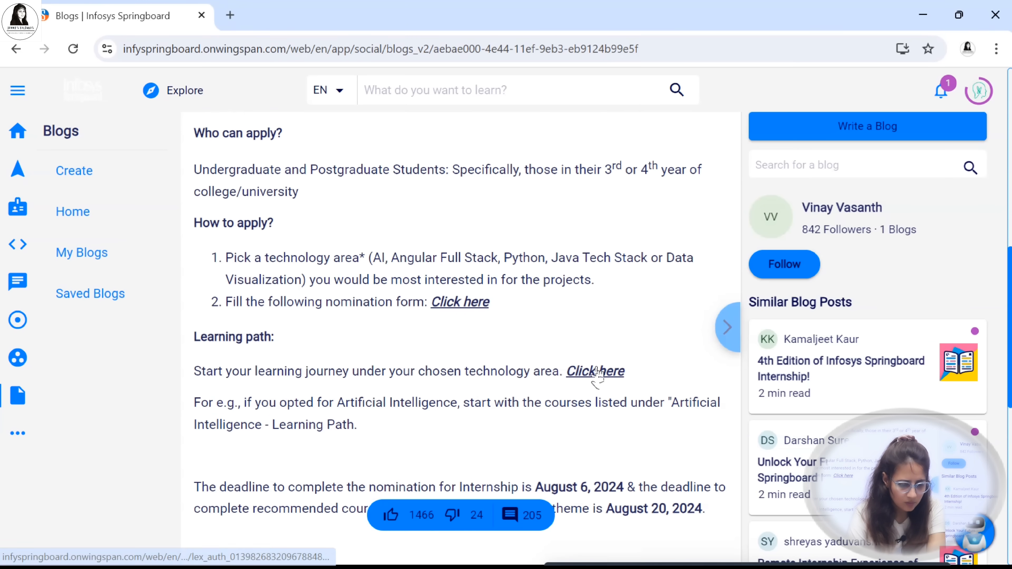
- View the pre-requisite learning path page down to the Artificial Intelligence course row
click(594, 370)
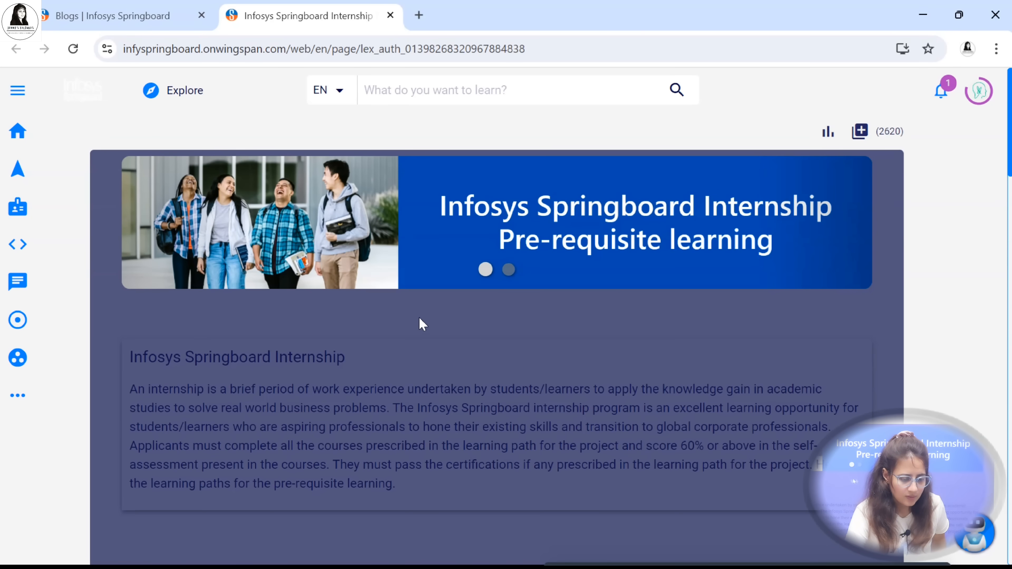
mouse_move(411, 324)
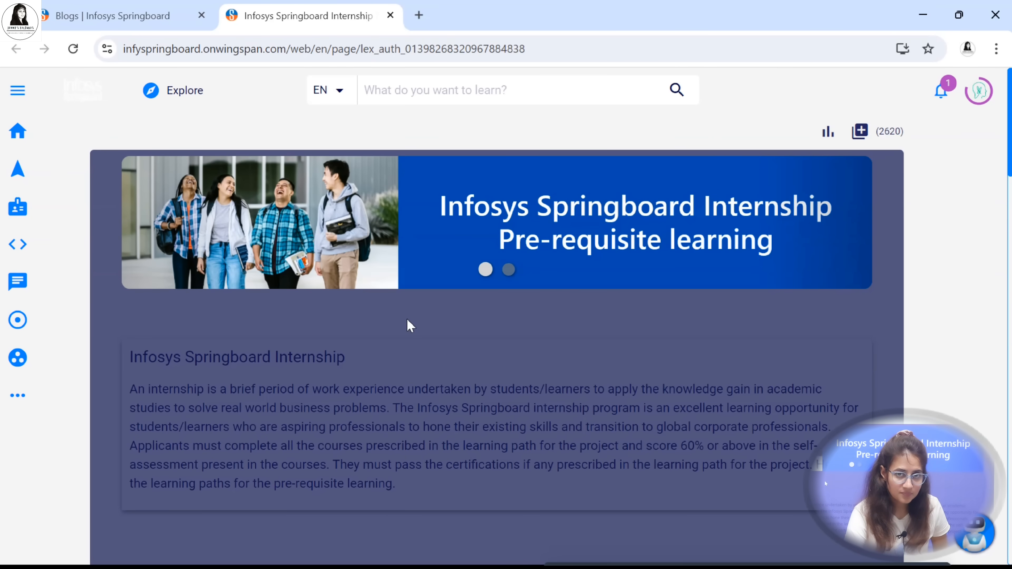
mouse_move(641, 195)
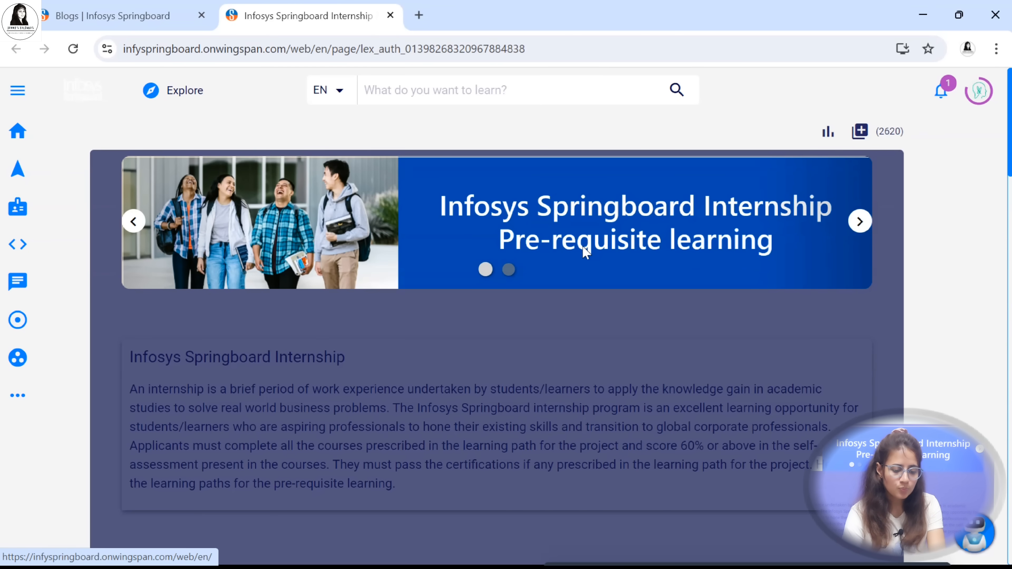
scroll(down, 3)
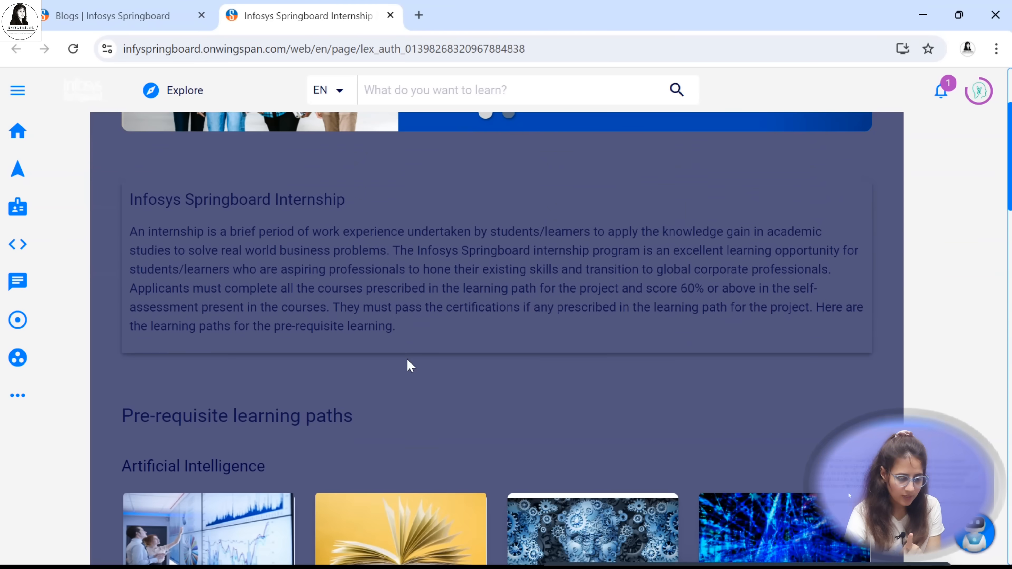
scroll(down, 3)
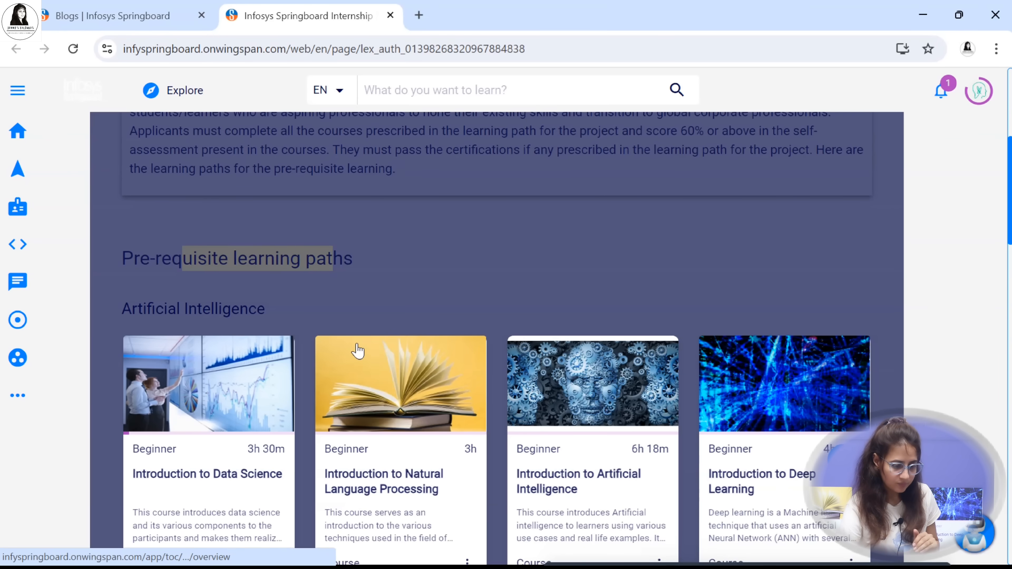
mouse_move(438, 280)
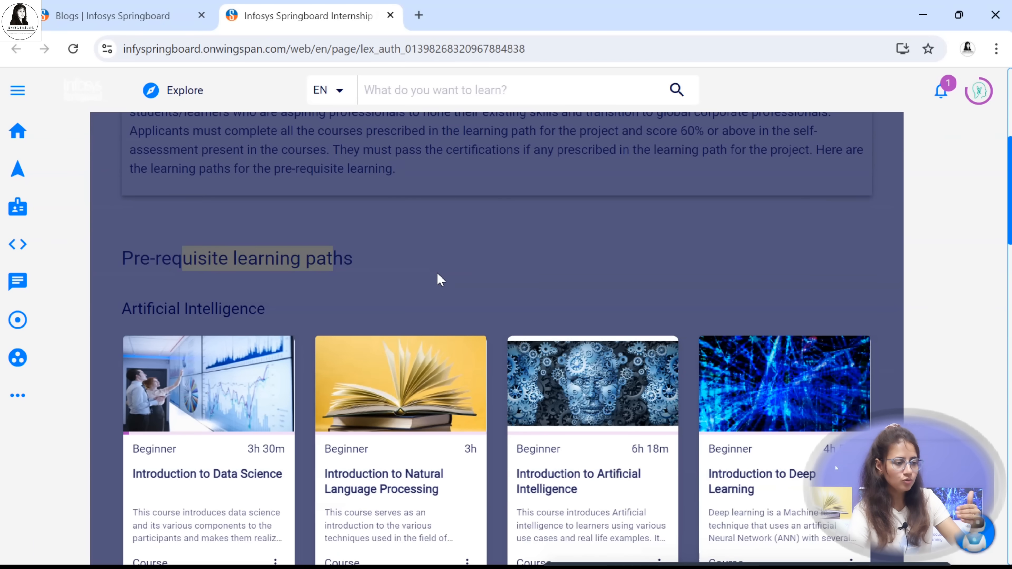
mouse_move(277, 308)
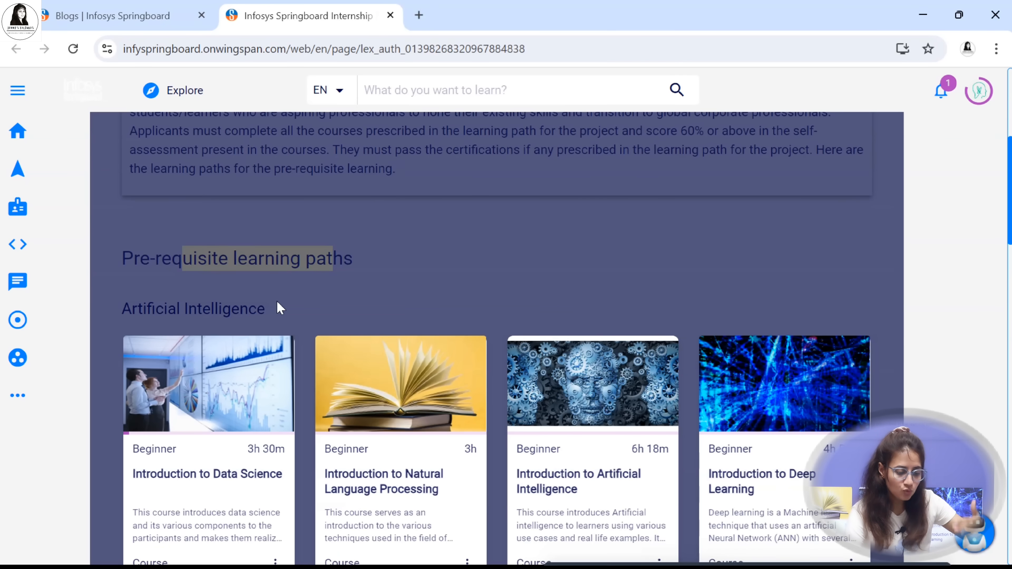
scroll(down, 3)
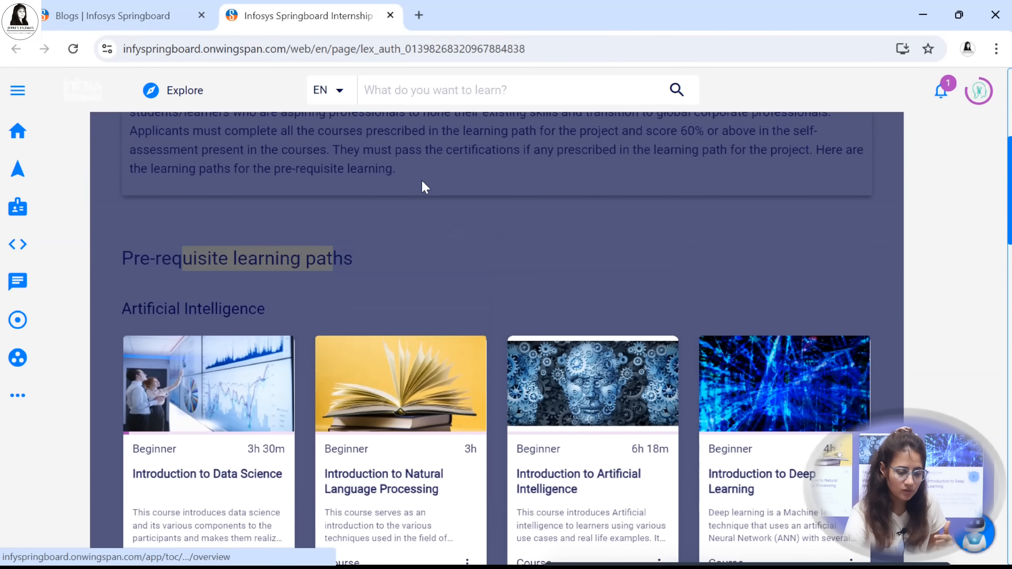
mouse_move(224, 310)
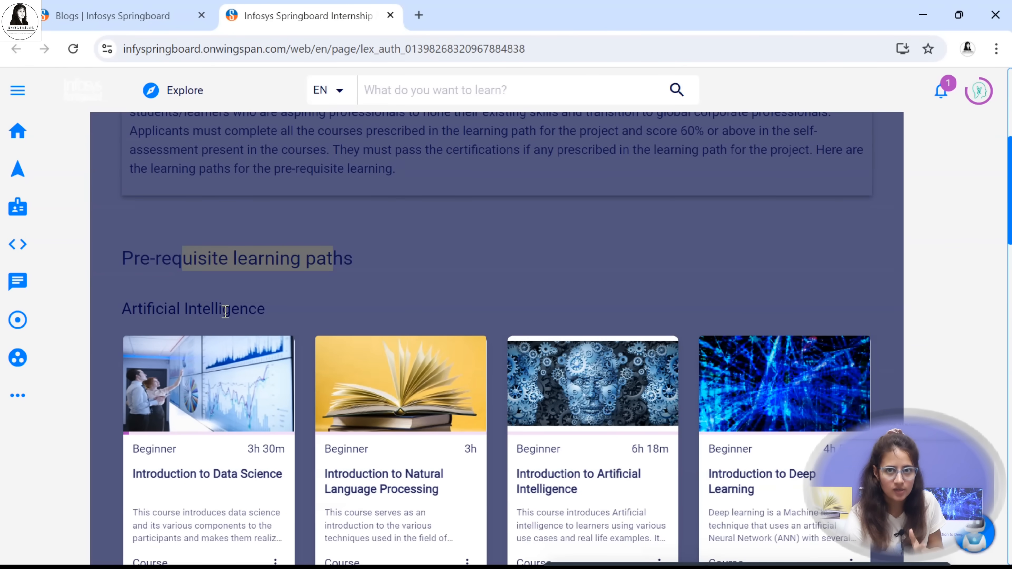
scroll(down, 3)
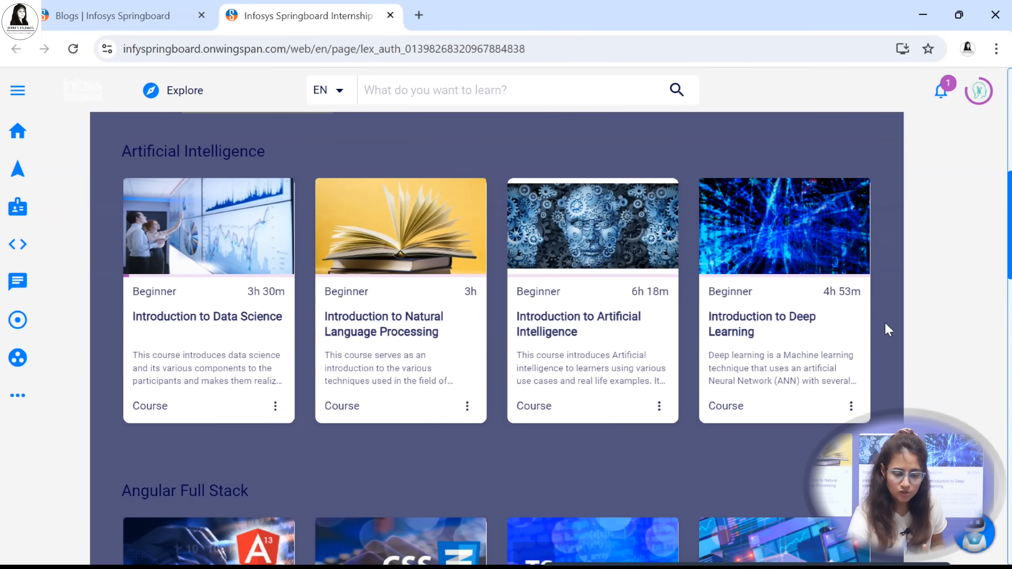
click(843, 301)
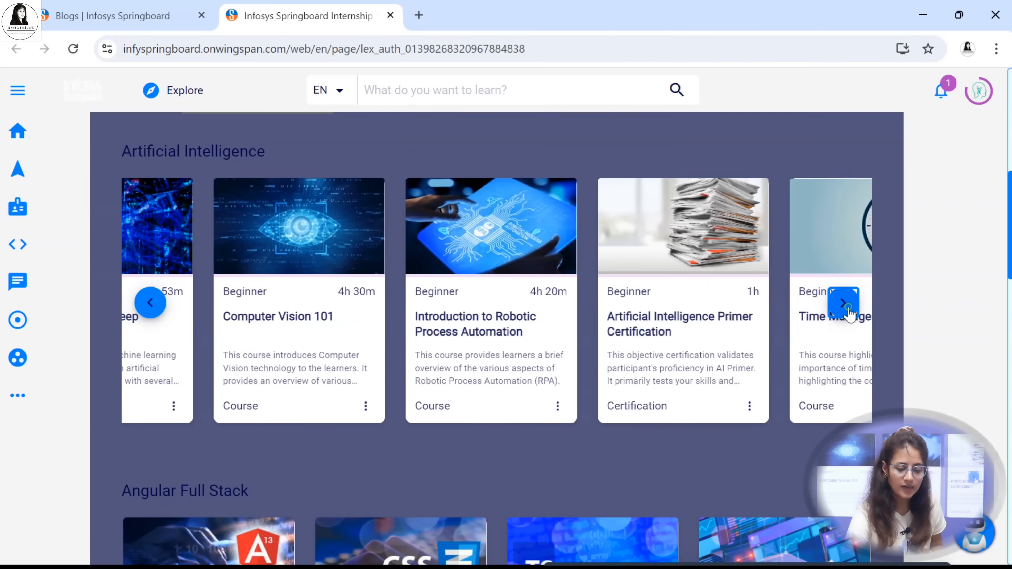
click(843, 302)
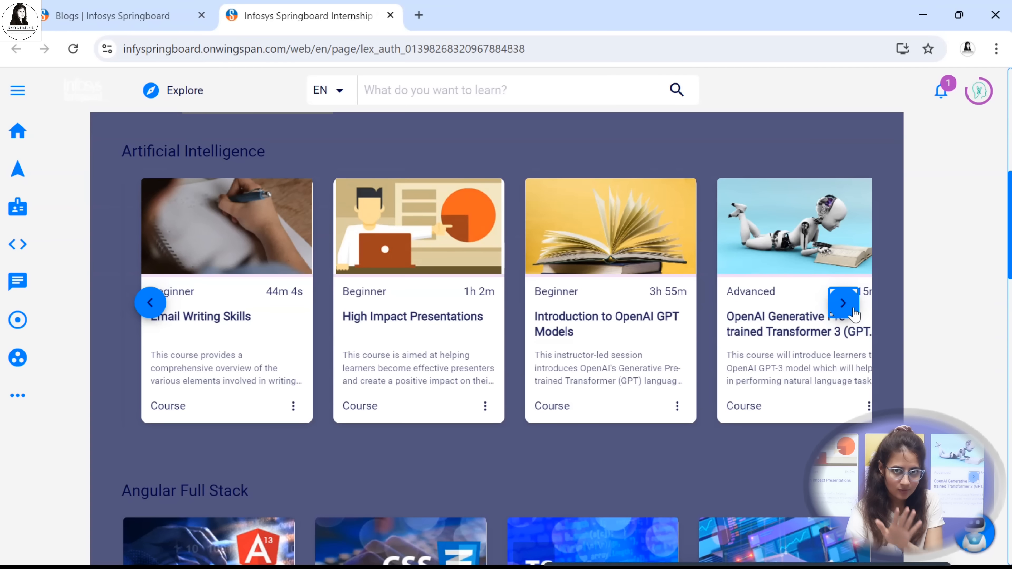
click(150, 302)
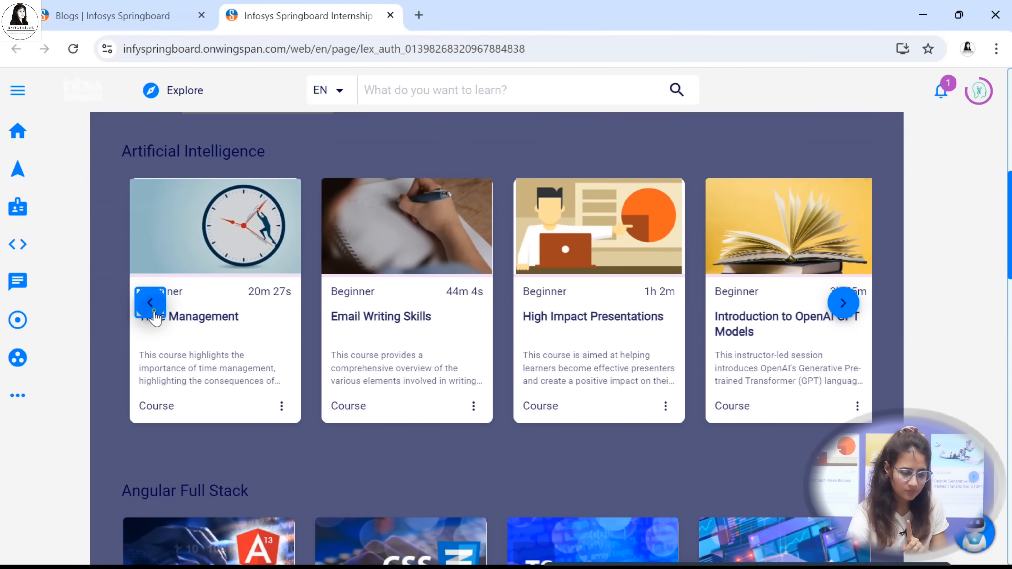
click(843, 303)
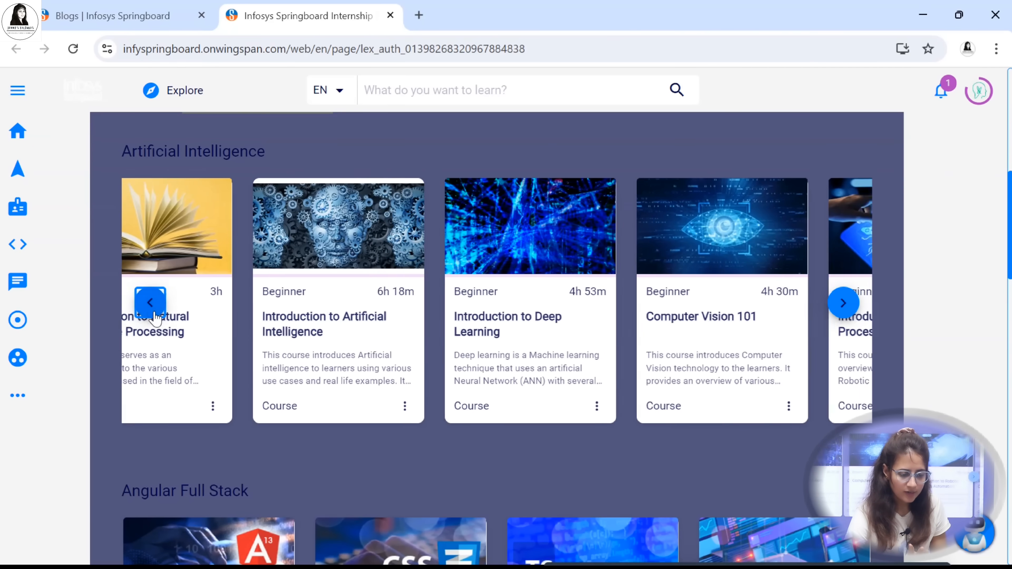
scroll(down, 3)
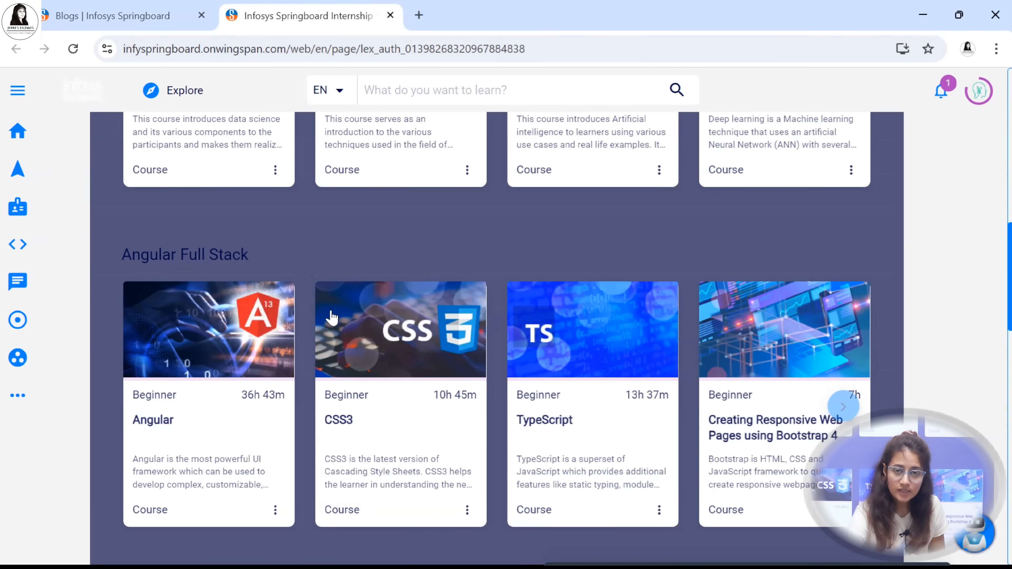
scroll(down, 3)
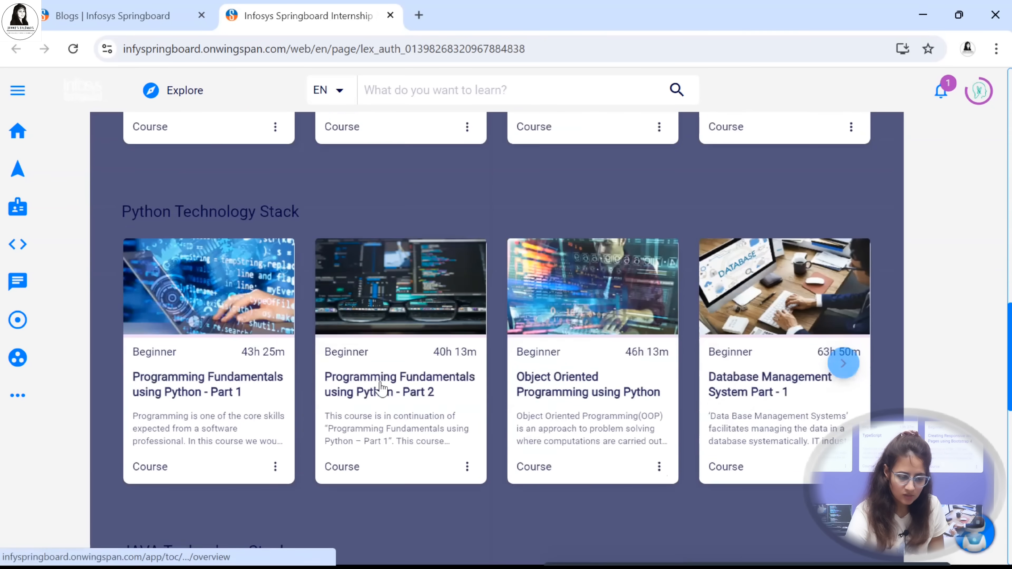
scroll(down, 3)
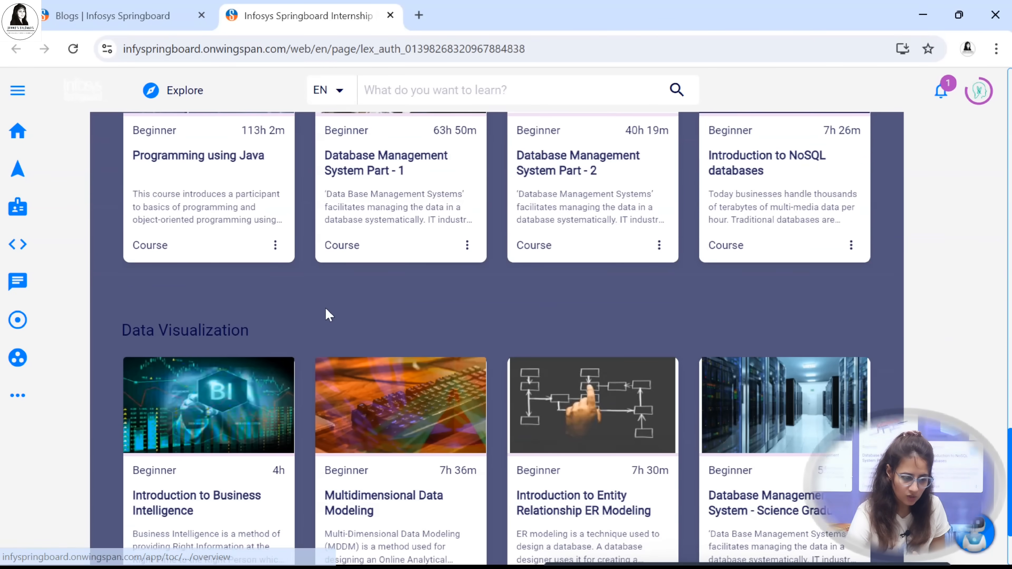
scroll(up, 3)
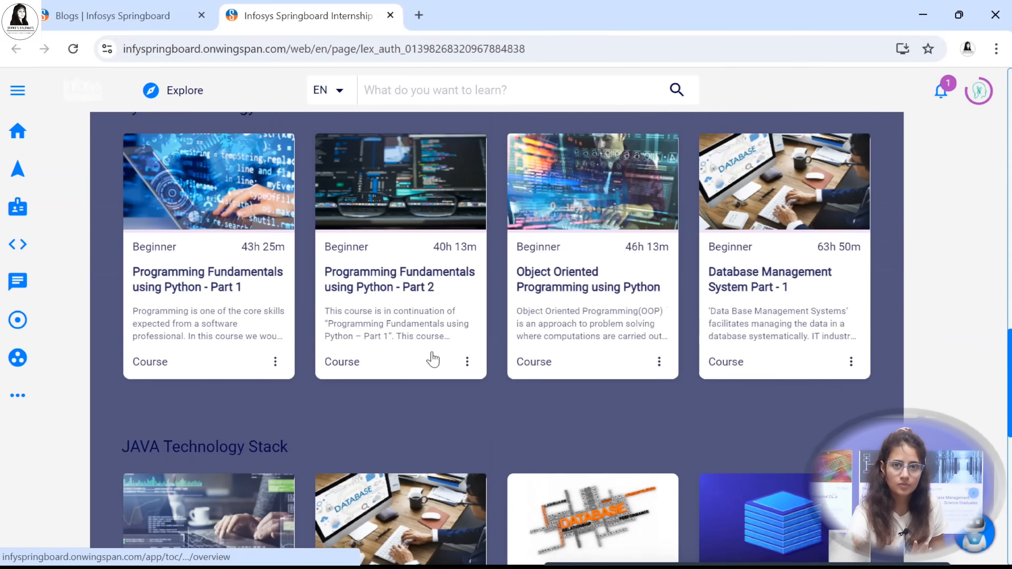
scroll(down, 3)
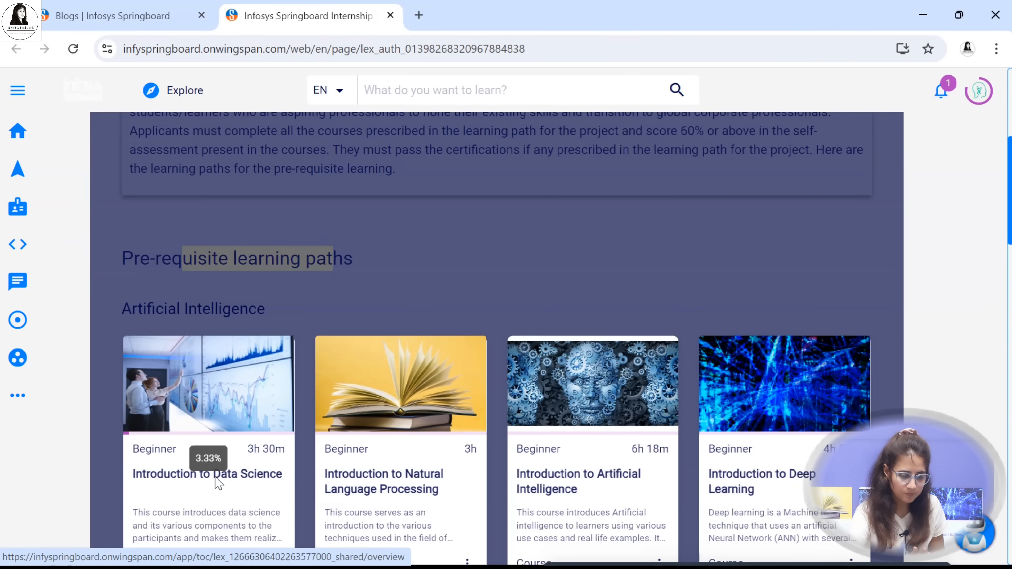
scroll(down, 3)
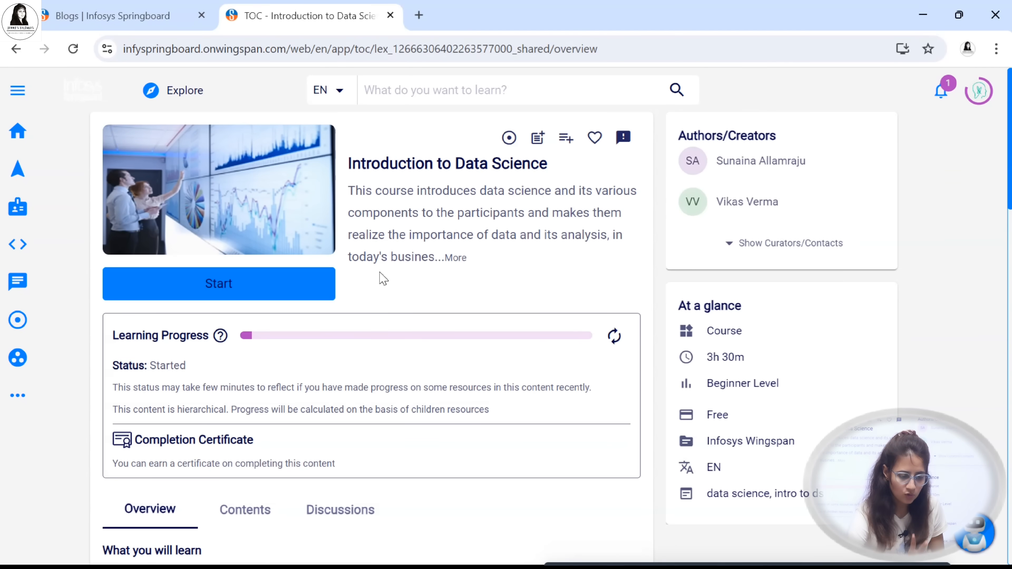
mouse_move(207, 391)
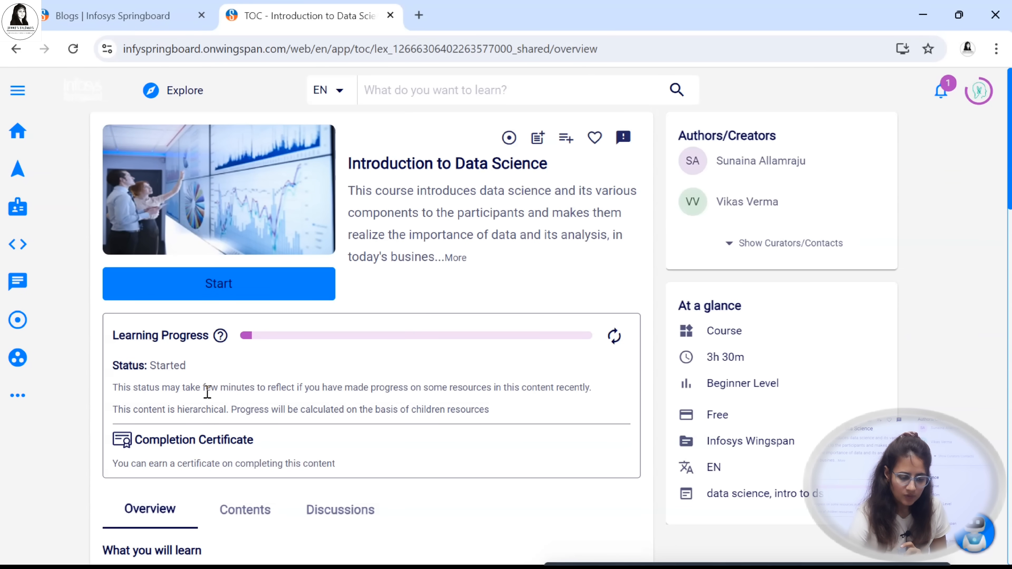
scroll(down, 3)
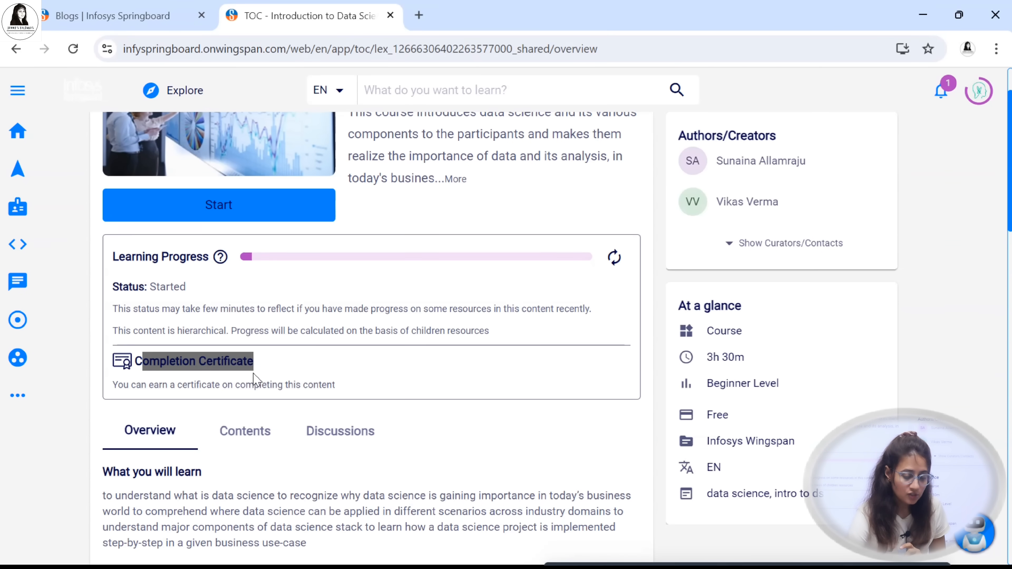
mouse_move(313, 391)
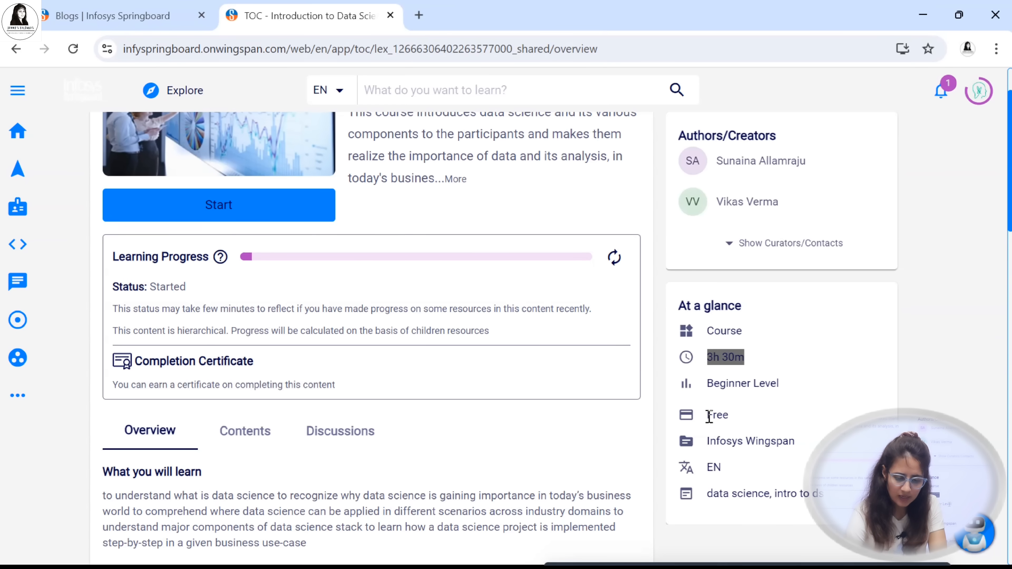
scroll(down, 3)
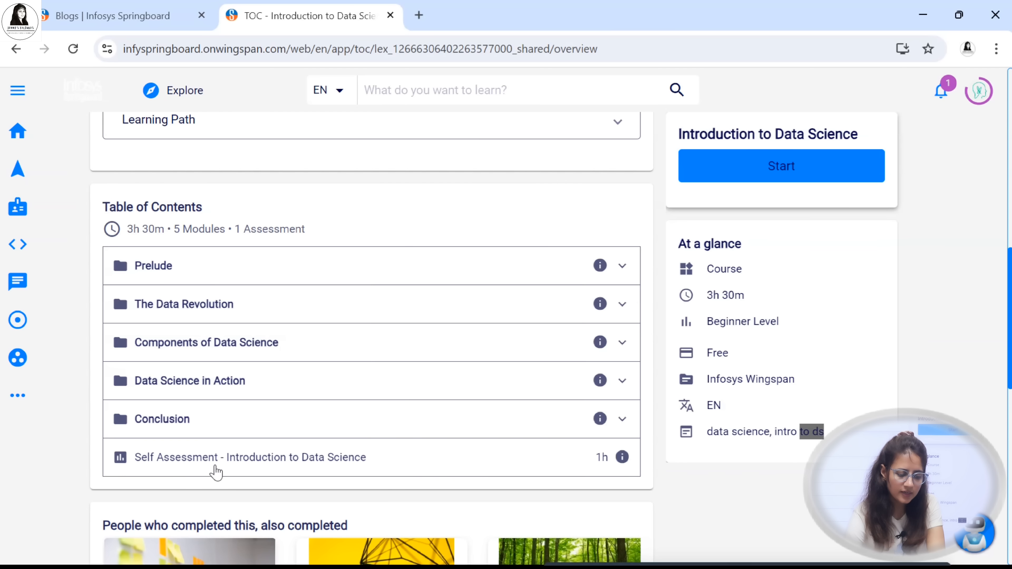
mouse_move(187, 469)
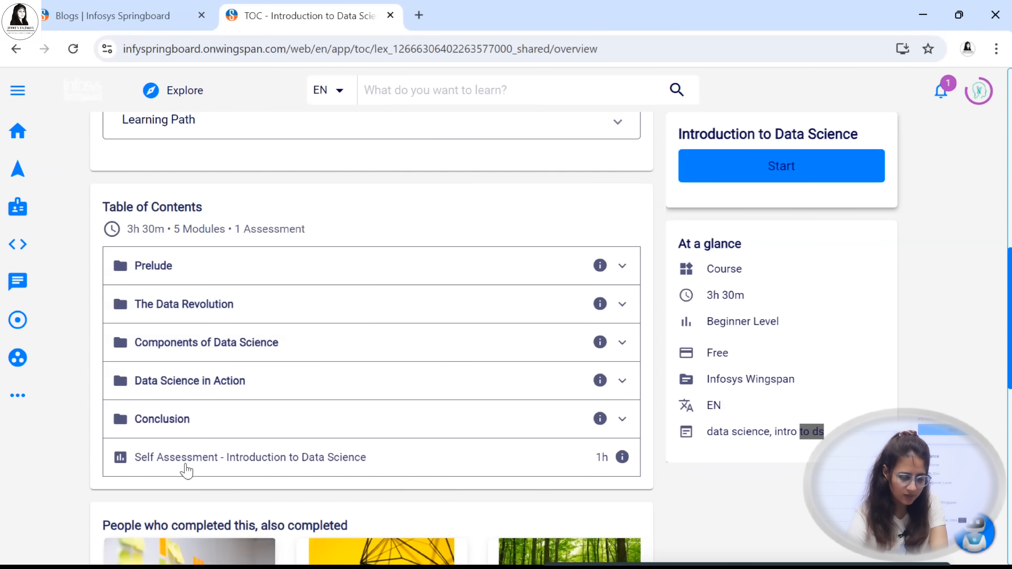
click(250, 457)
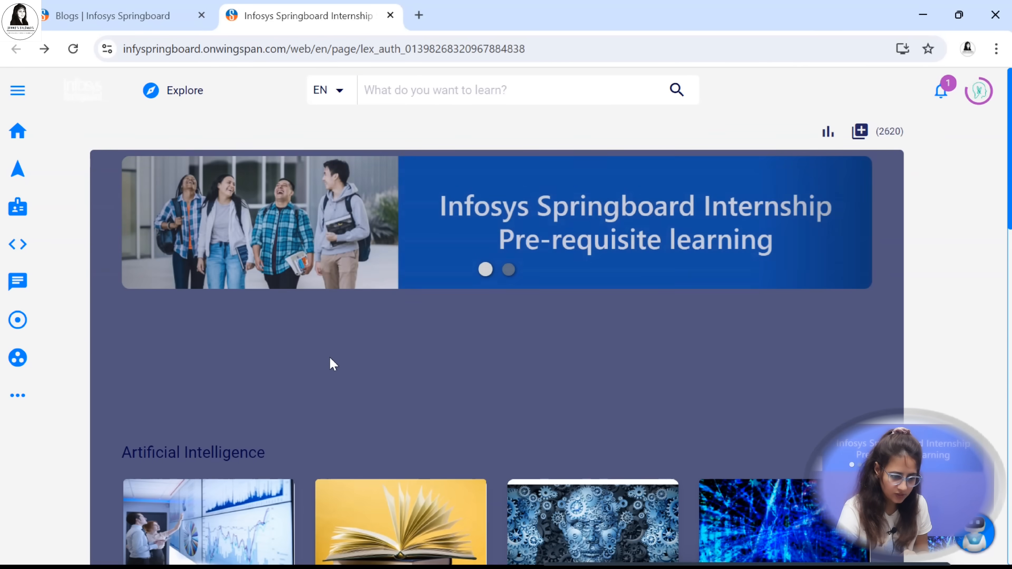
- Scroll the learning paths page past the Artificial Intelligence course cards
scroll(down, 3)
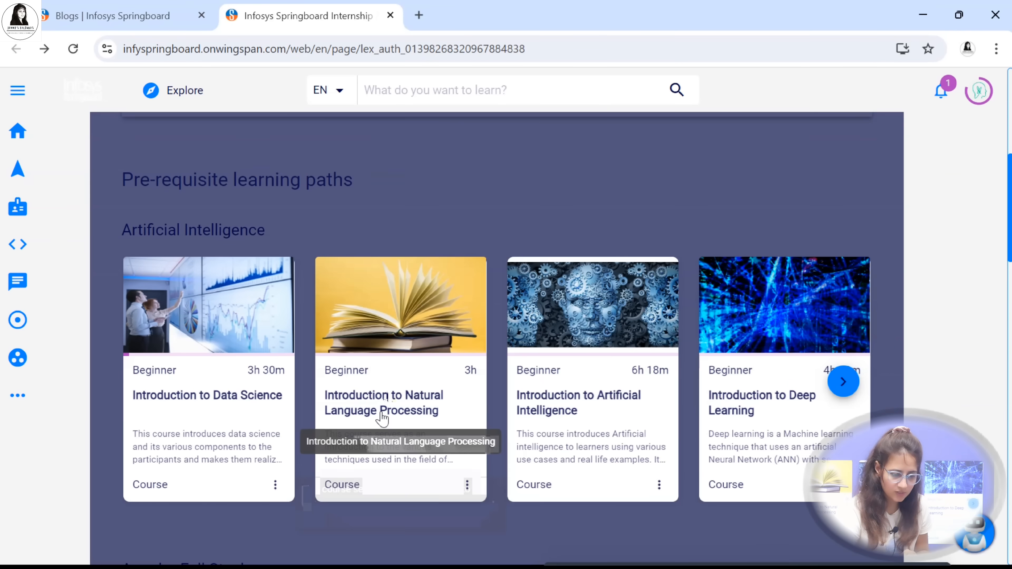
mouse_move(405, 419)
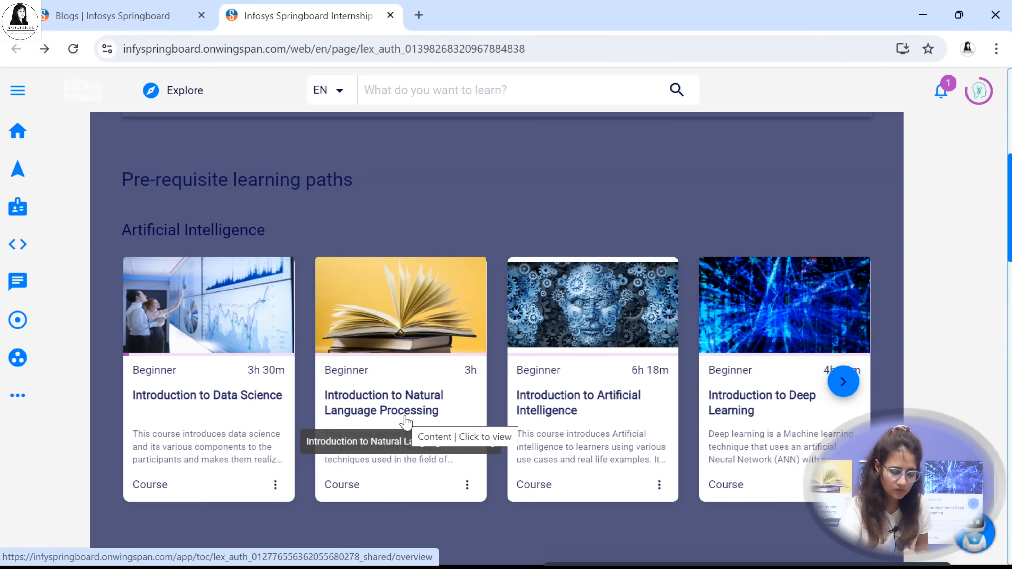
mouse_move(868, 405)
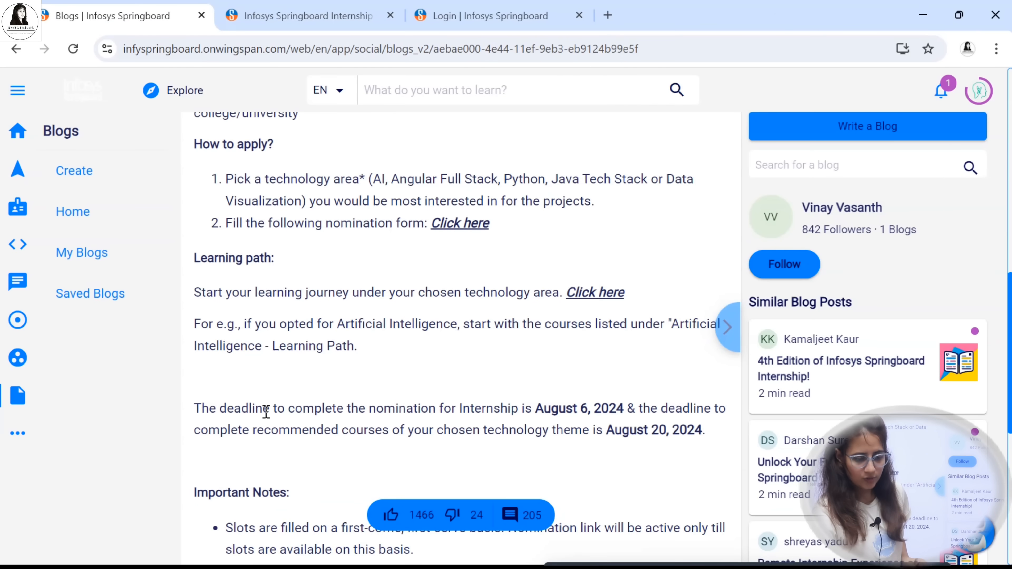
mouse_move(520, 414)
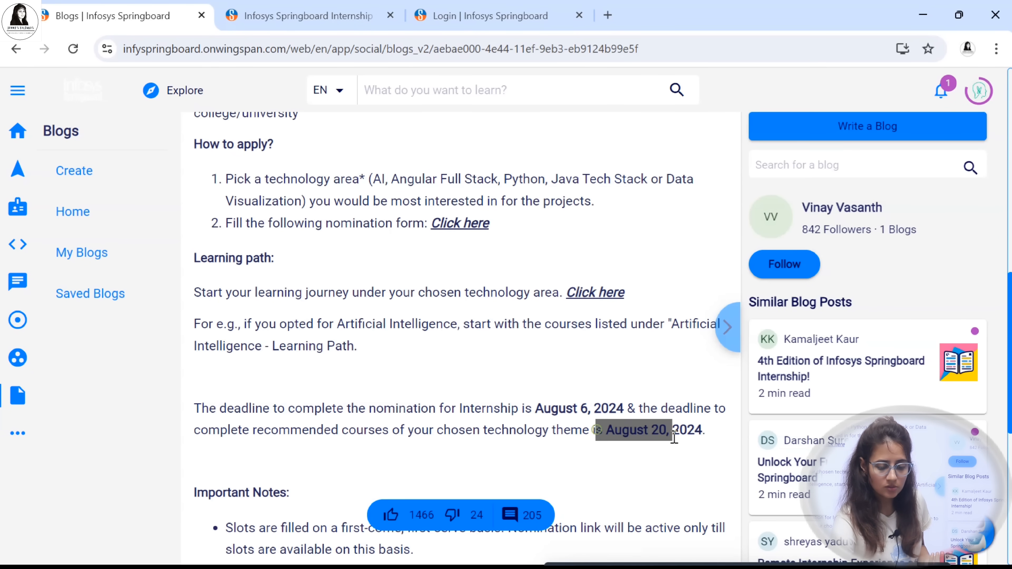
- Switch to the Infosys Springboard login page tab
click(490, 15)
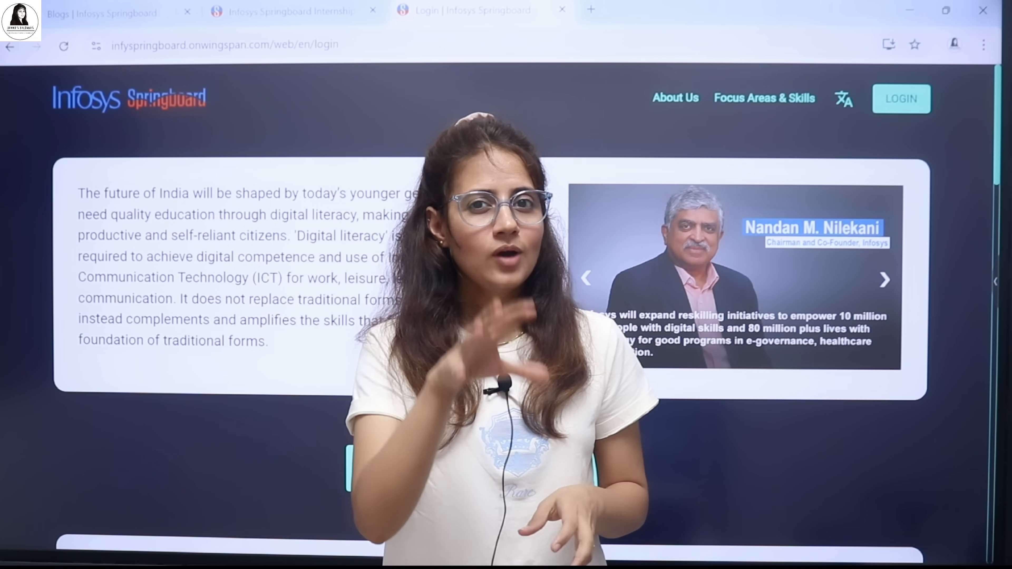